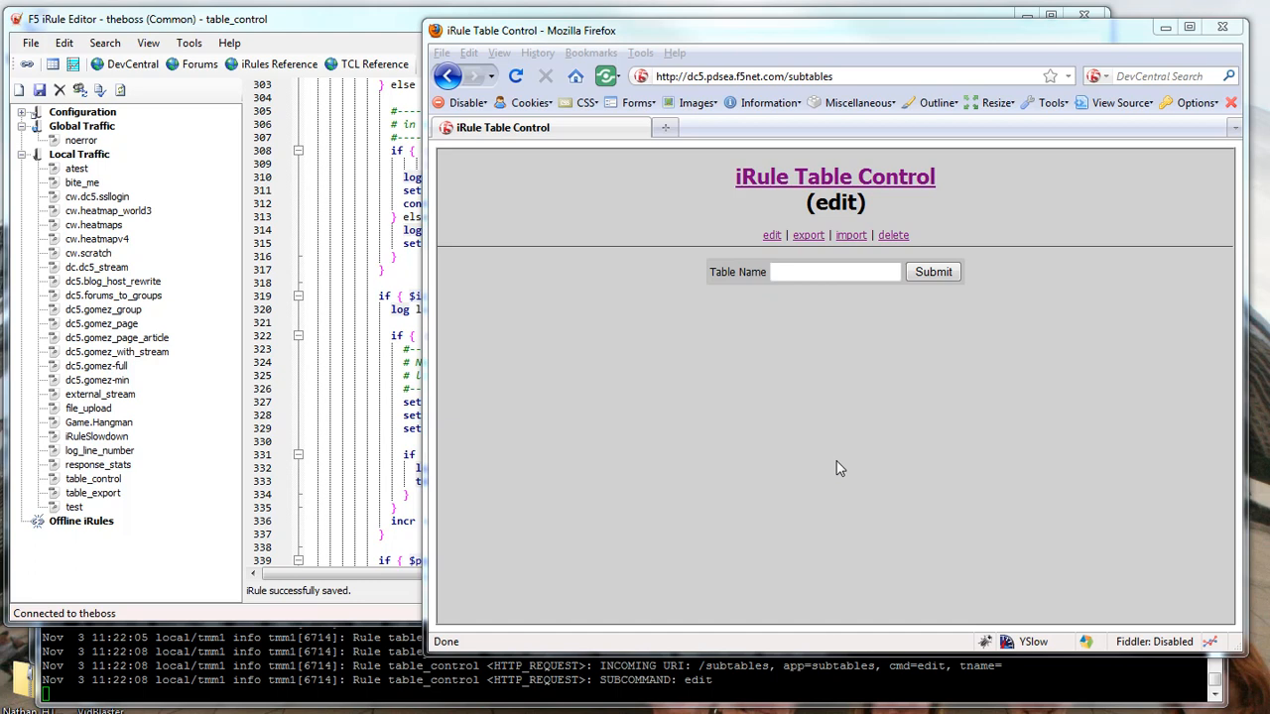
pyautogui.moveTo(827, 164)
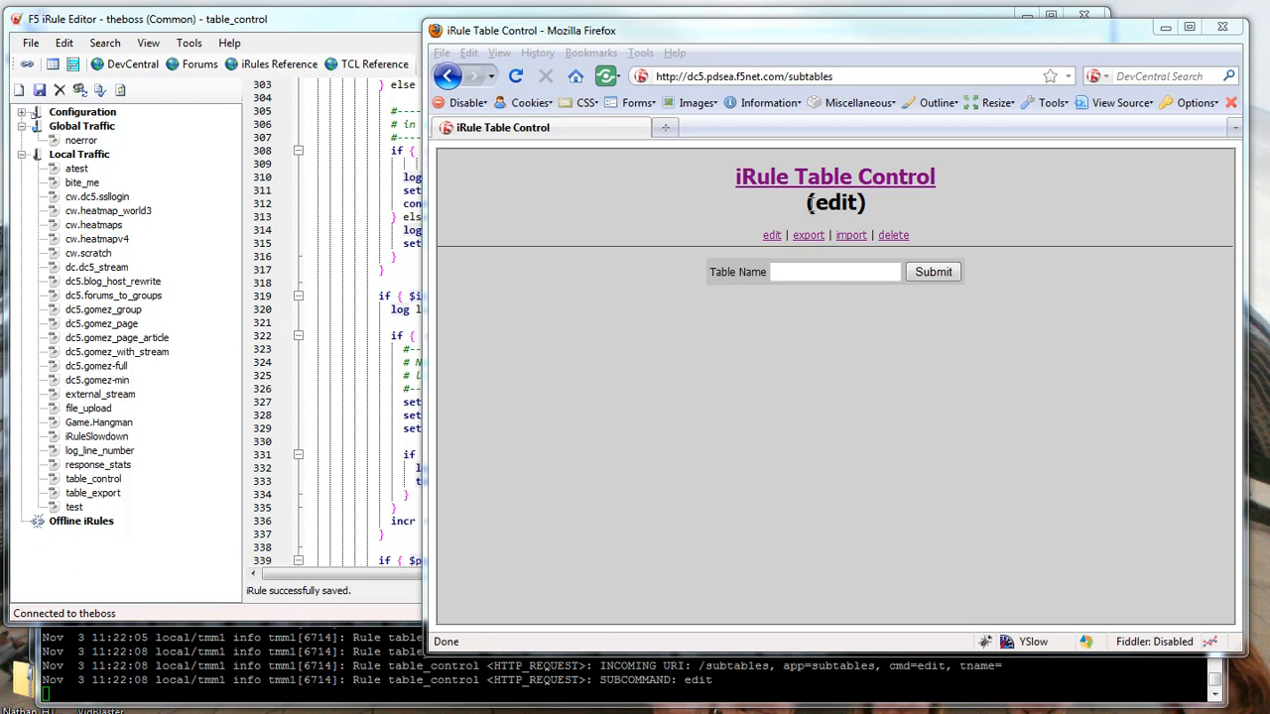
pyautogui.moveTo(767, 191)
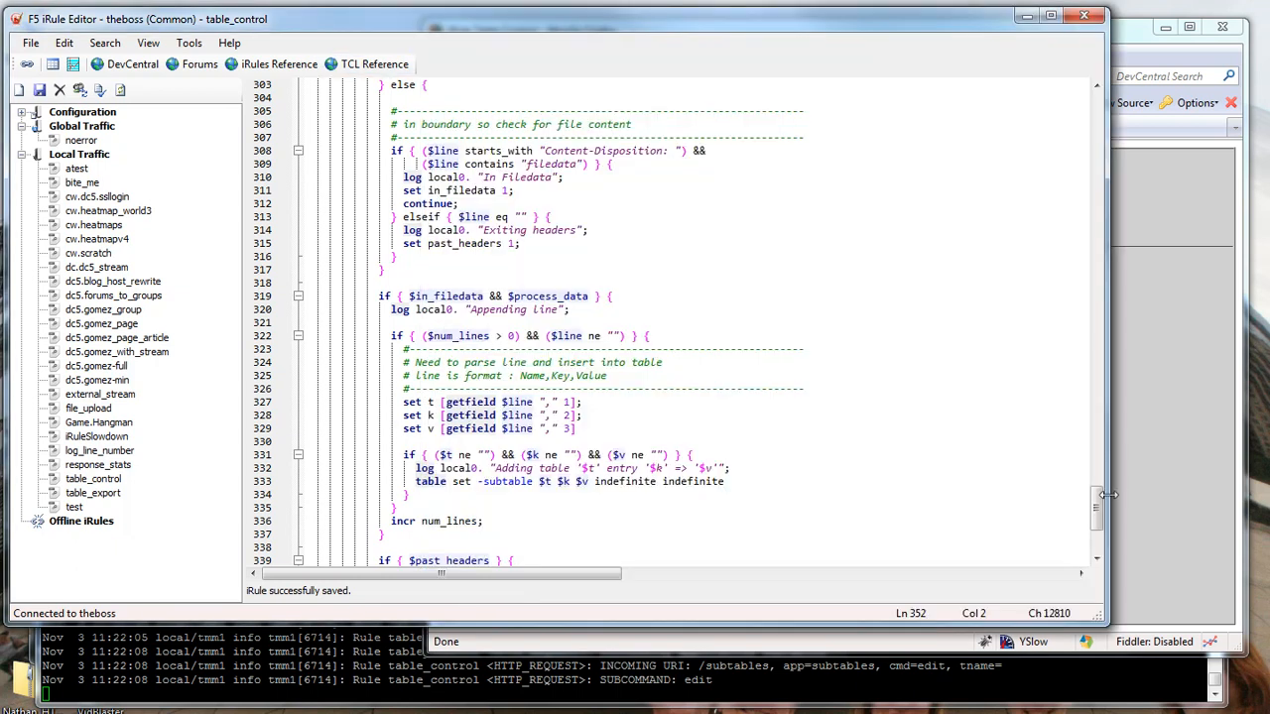
# Return to the top of table_control and select the 'subtables' APPNAME value.
pyautogui.scroll(3)
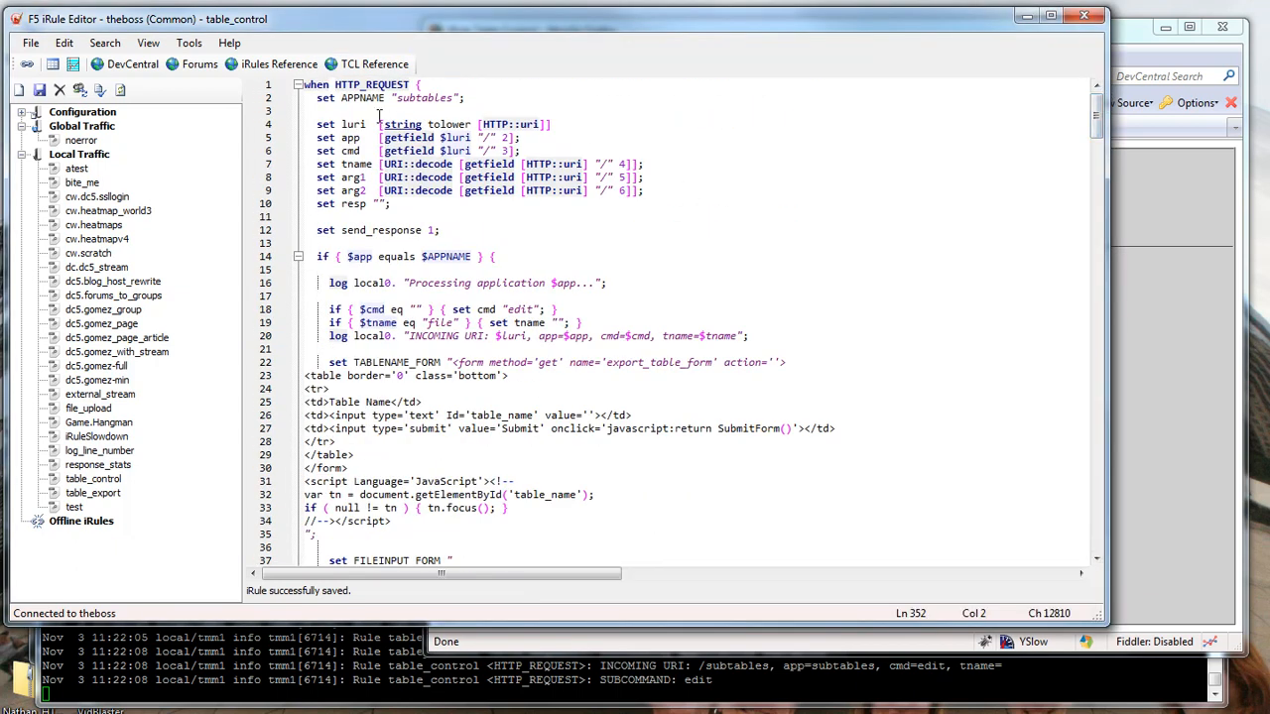
pyautogui.doubleClick(425, 97)
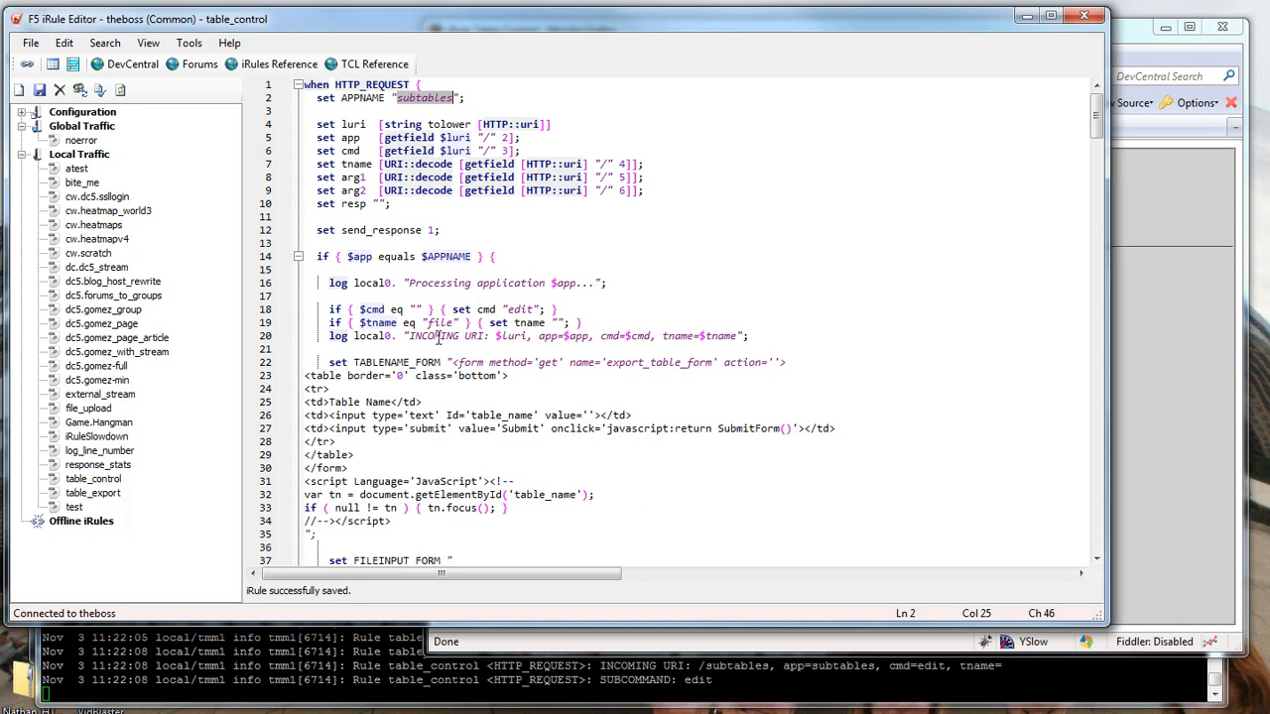
pyautogui.moveTo(508, 517)
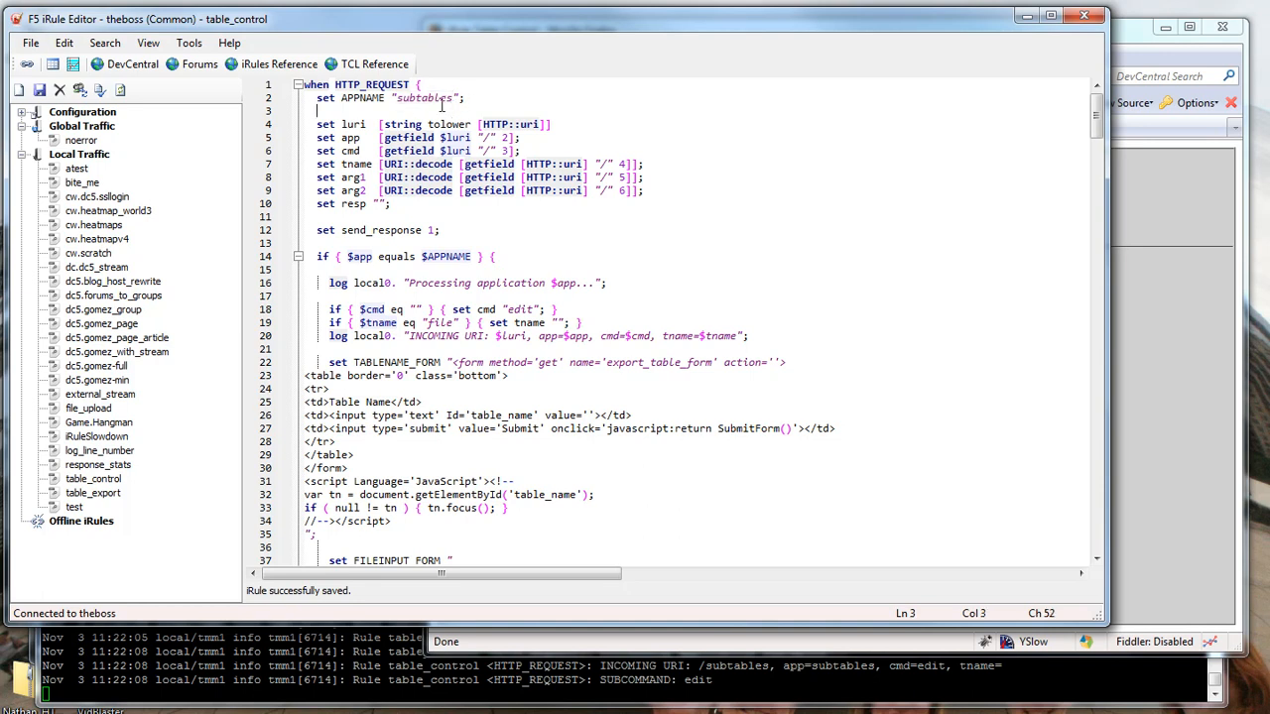
# Scroll through the HTML form code and select the $TABLENAME_FORM variable.
pyautogui.scroll(-3)
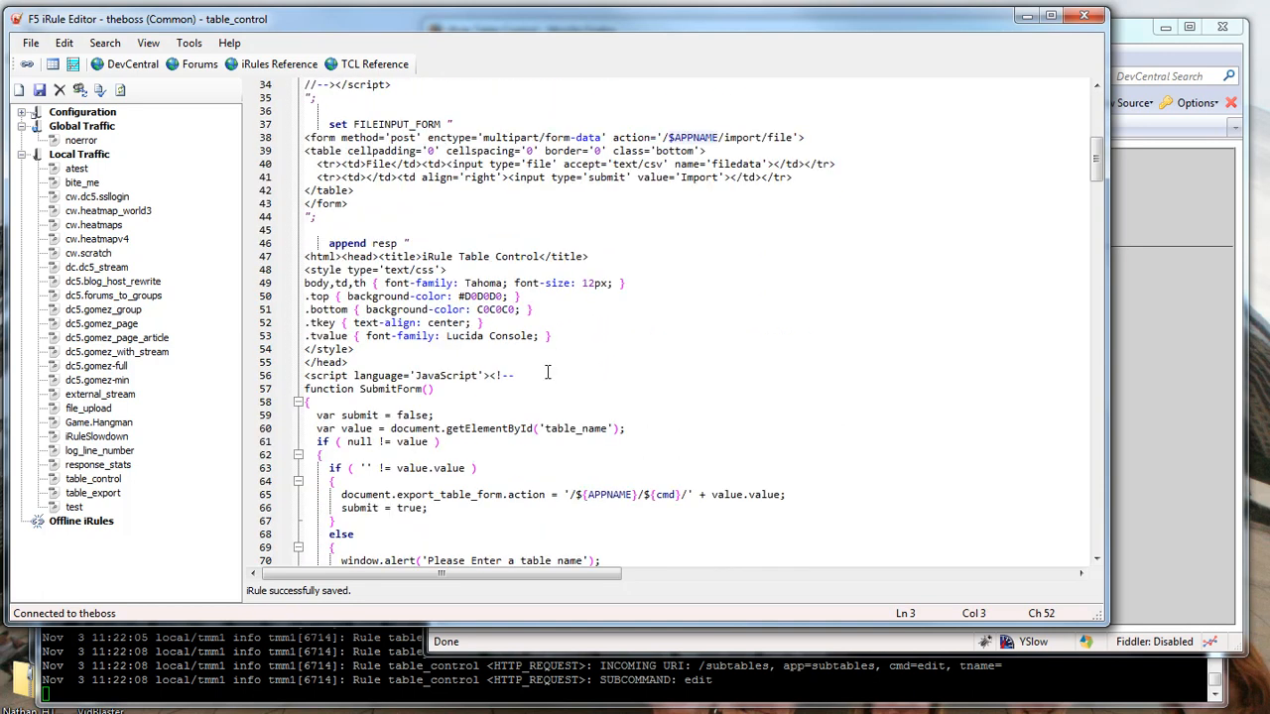
pyautogui.scroll(-3)
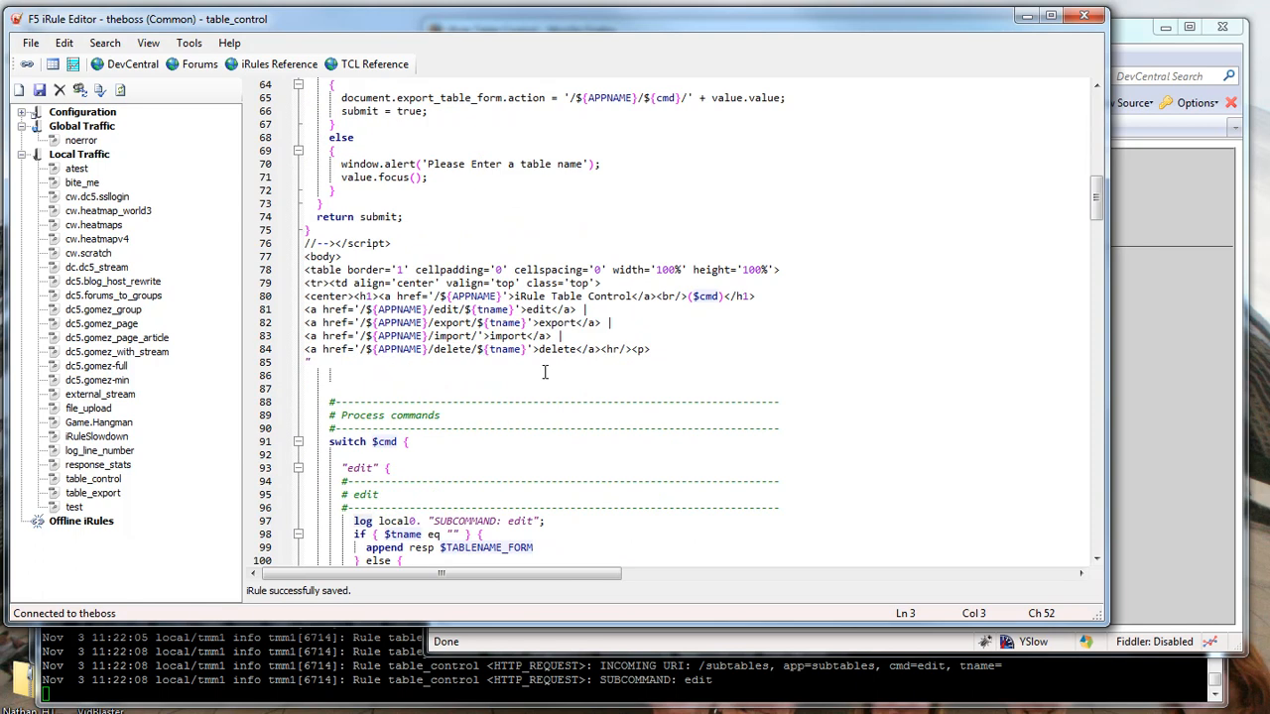
pyautogui.scroll(-3)
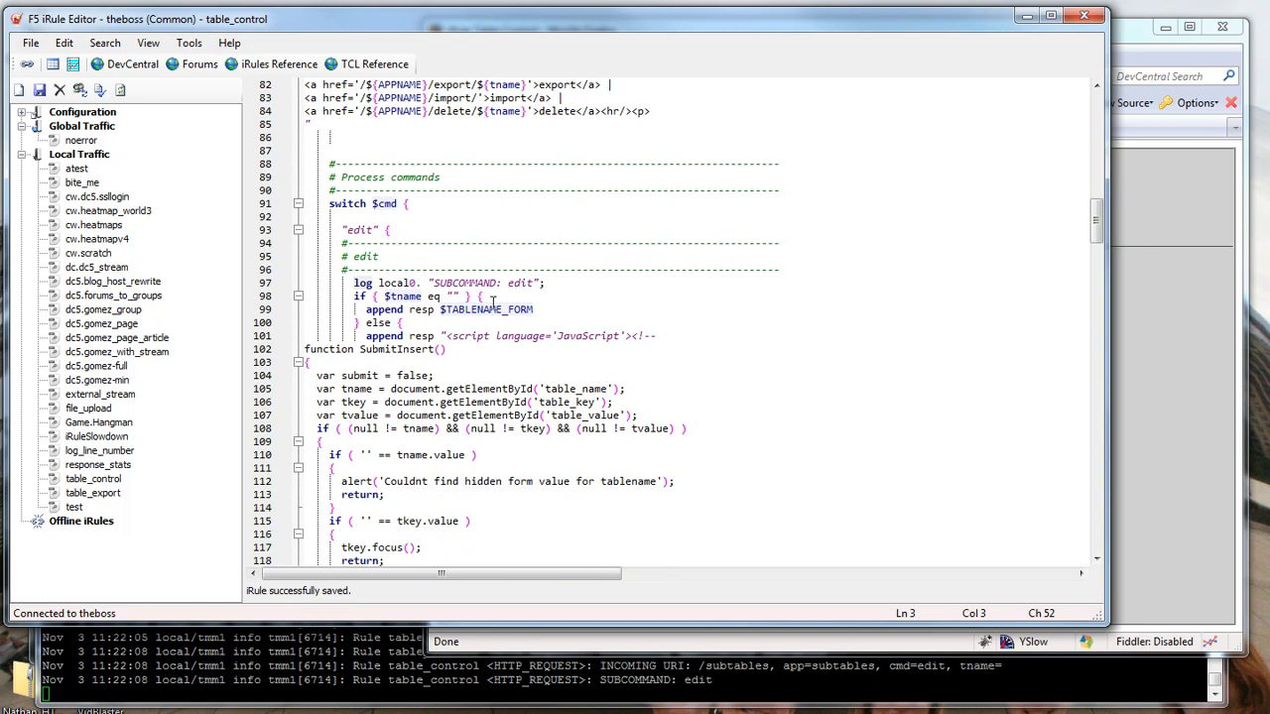
pyautogui.doubleClick(484, 309)
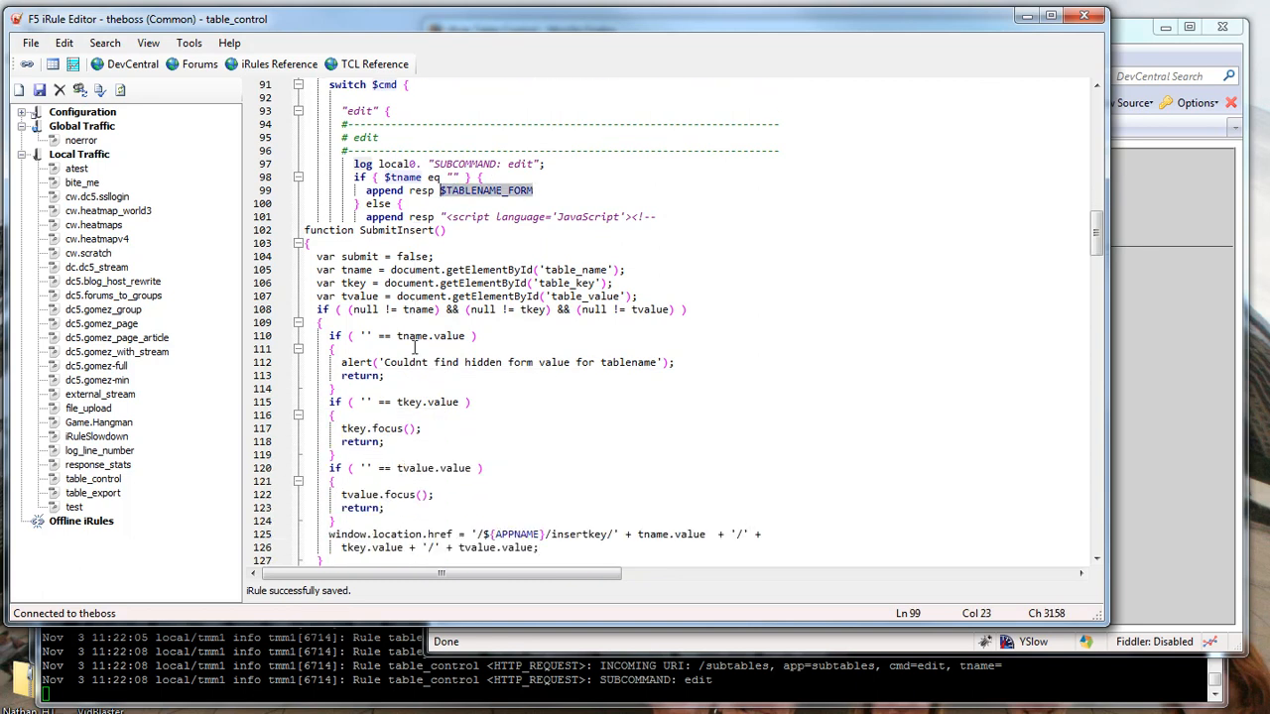
# Scroll past the edit handler down to the export block's CSV download code.
pyautogui.scroll(-3)
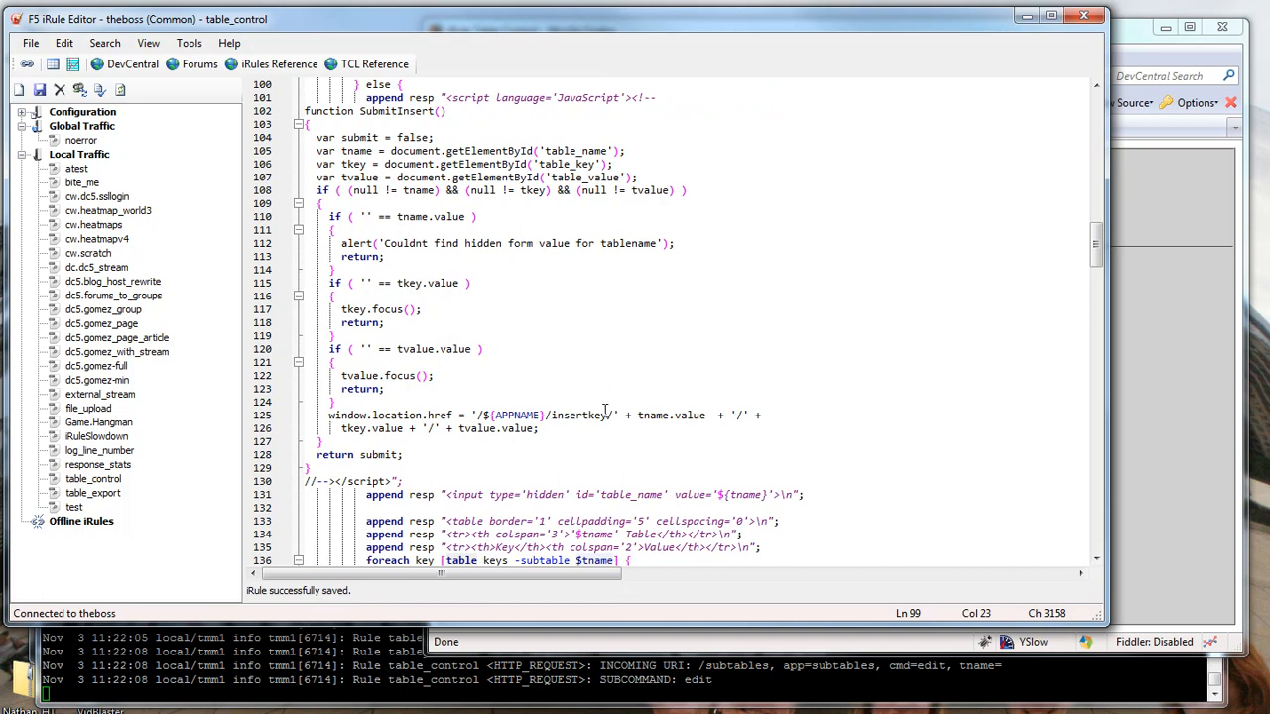
pyautogui.scroll(-3)
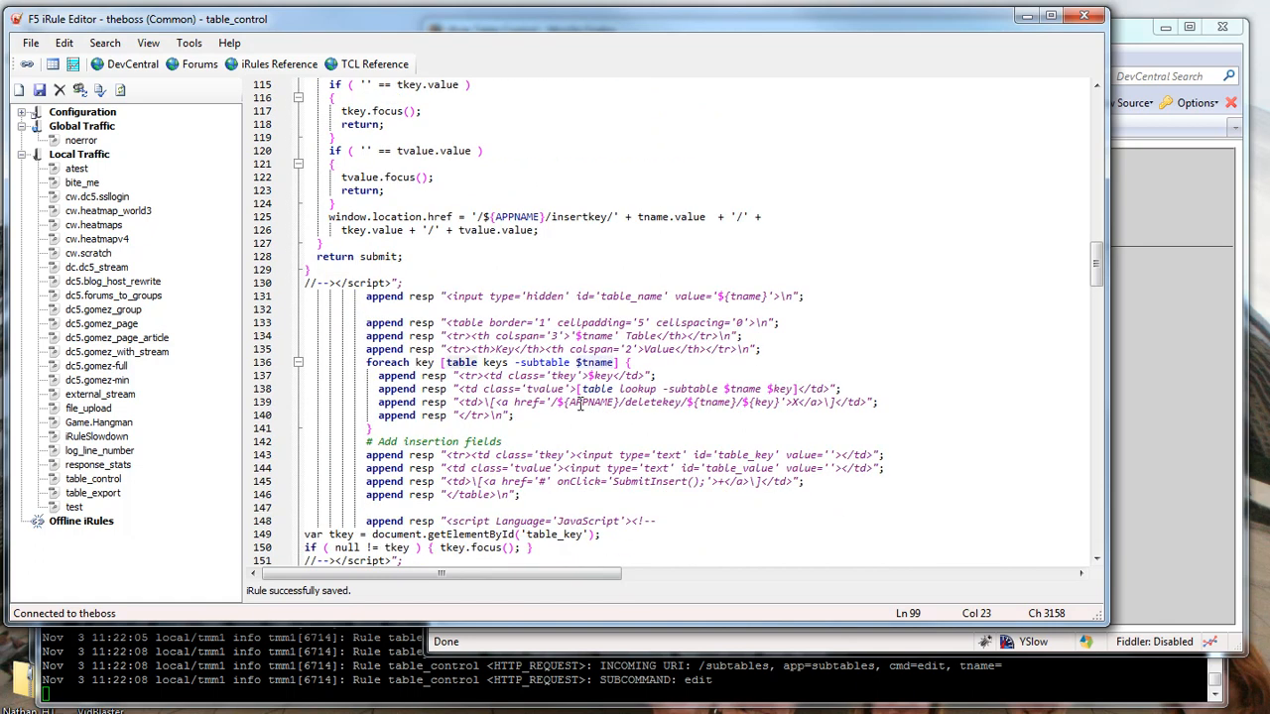
pyautogui.scroll(-3)
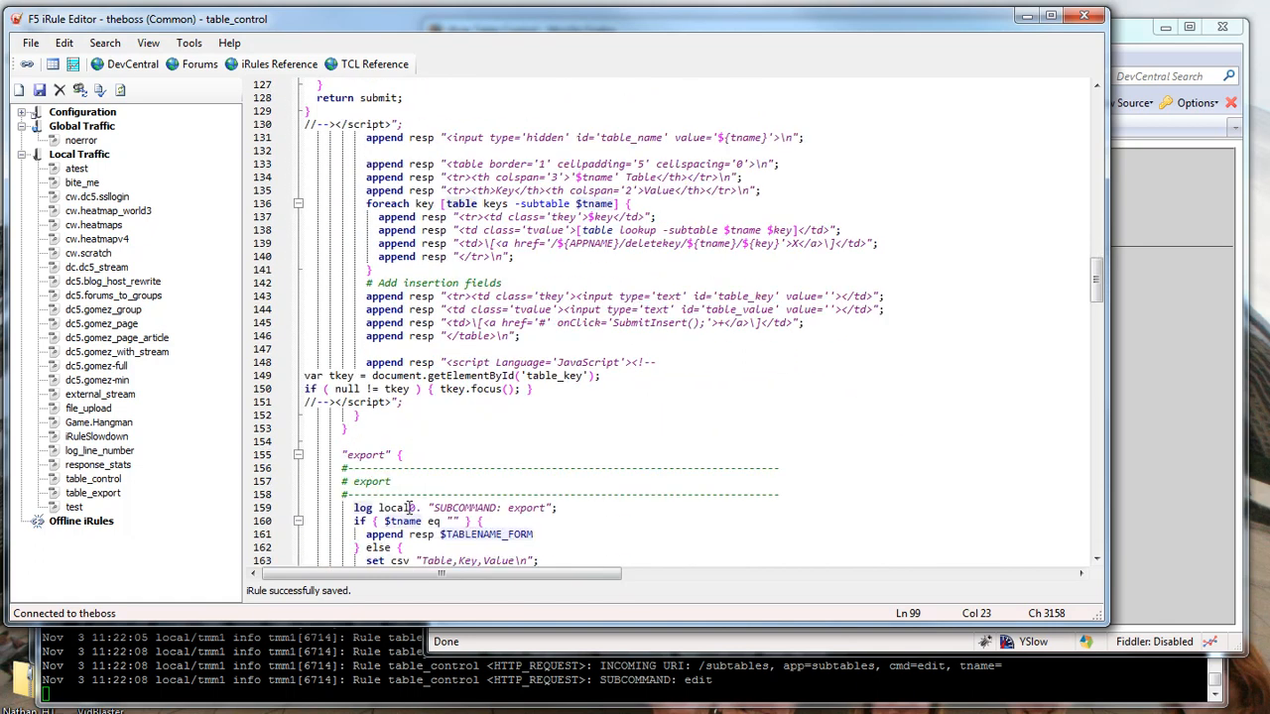
pyautogui.scroll(-3)
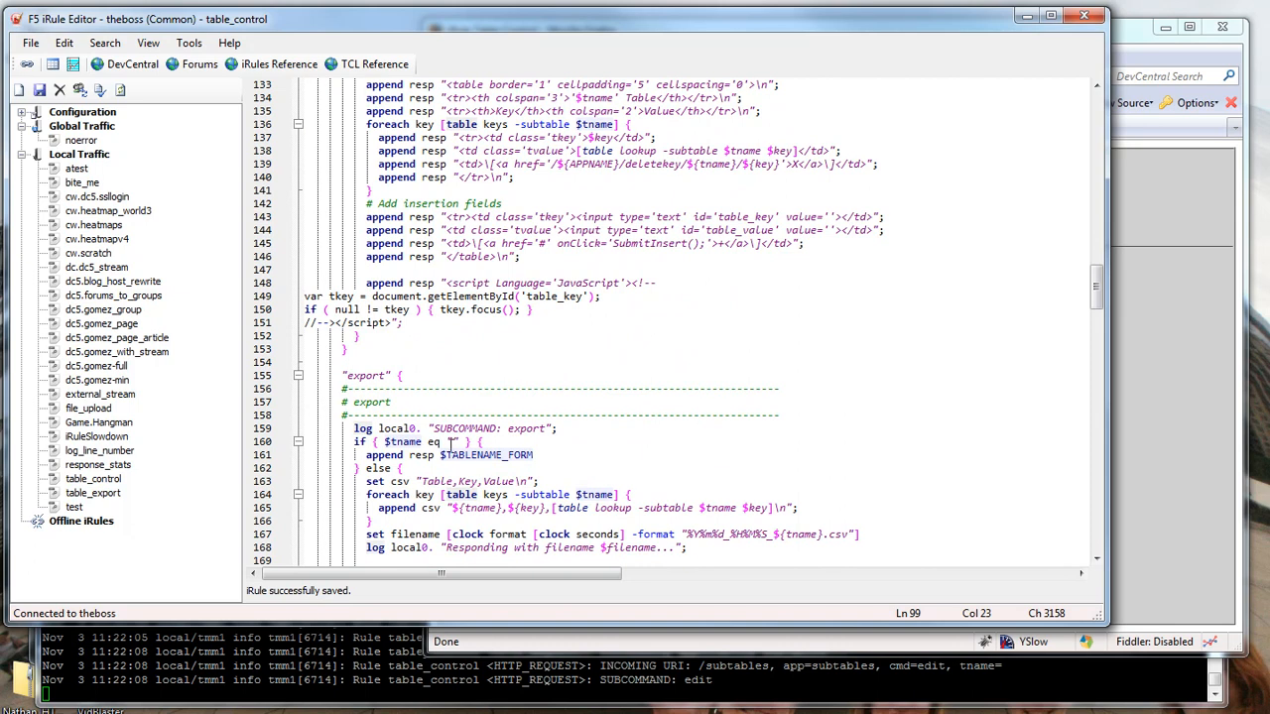
pyautogui.scroll(-3)
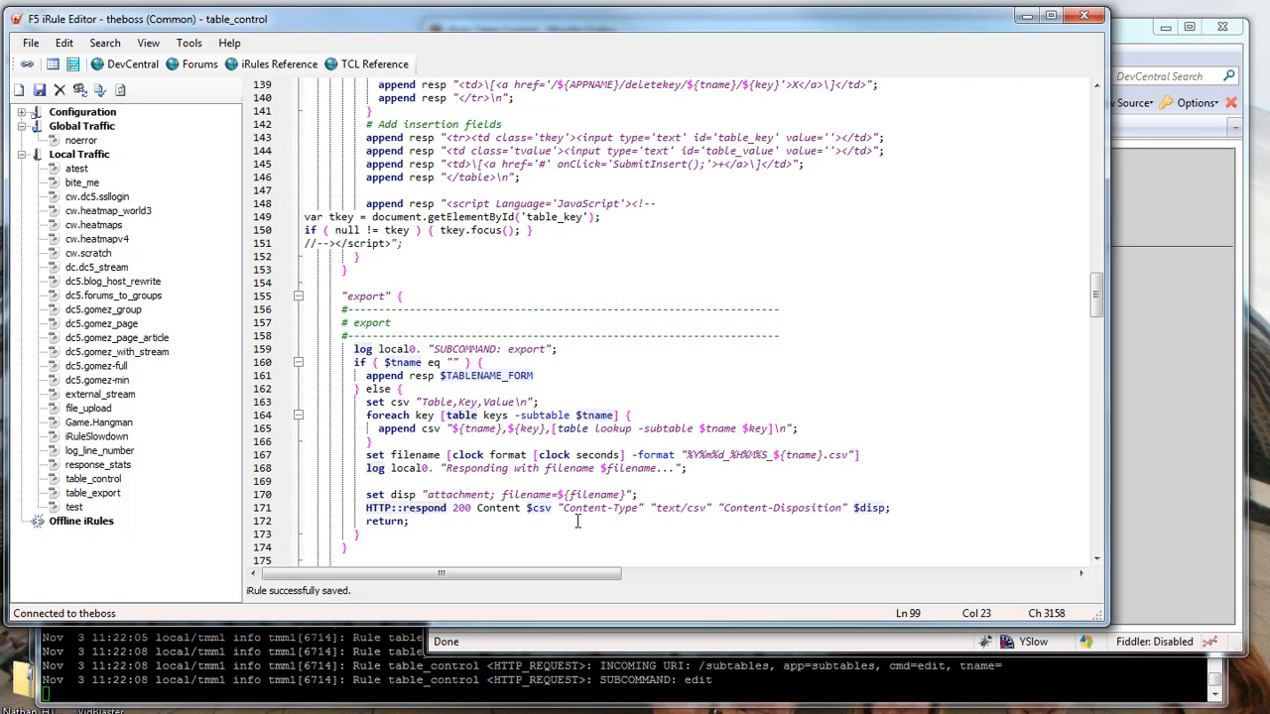
# Highlight the Content-Disposition header and scroll down to the import handler's upload code.
pyautogui.doubleClick(682, 507)
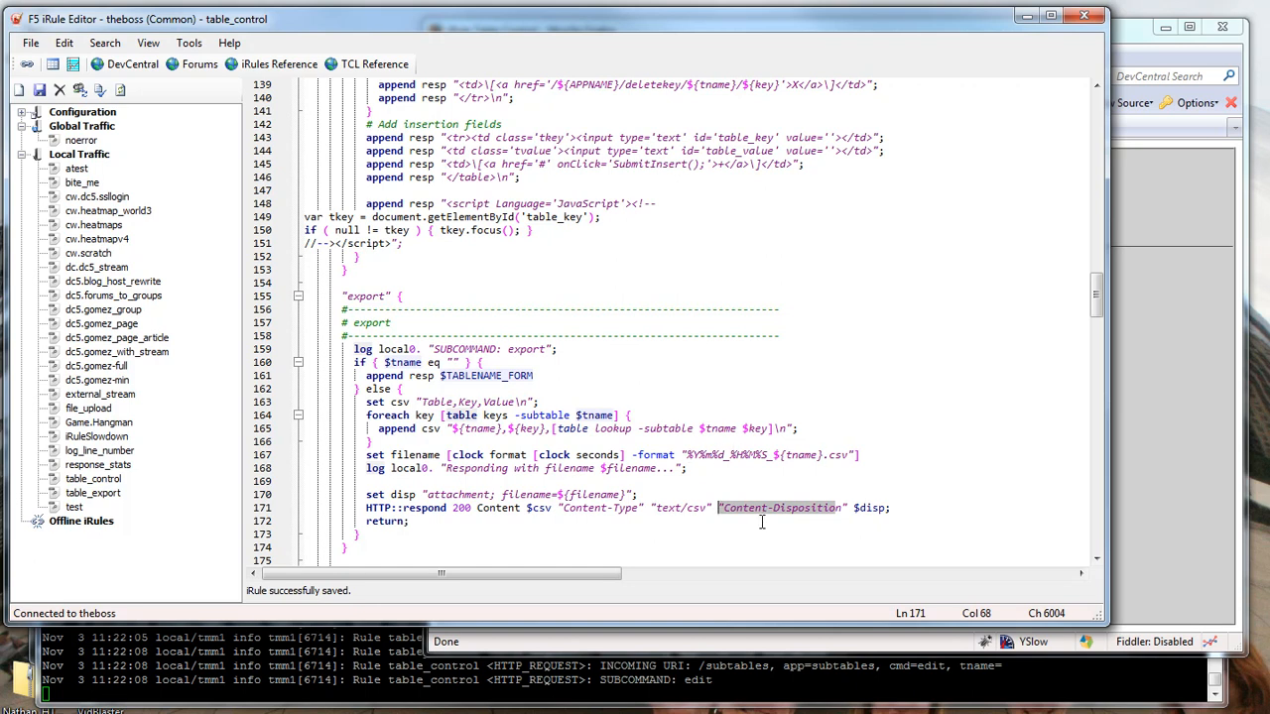
pyautogui.scroll(-3)
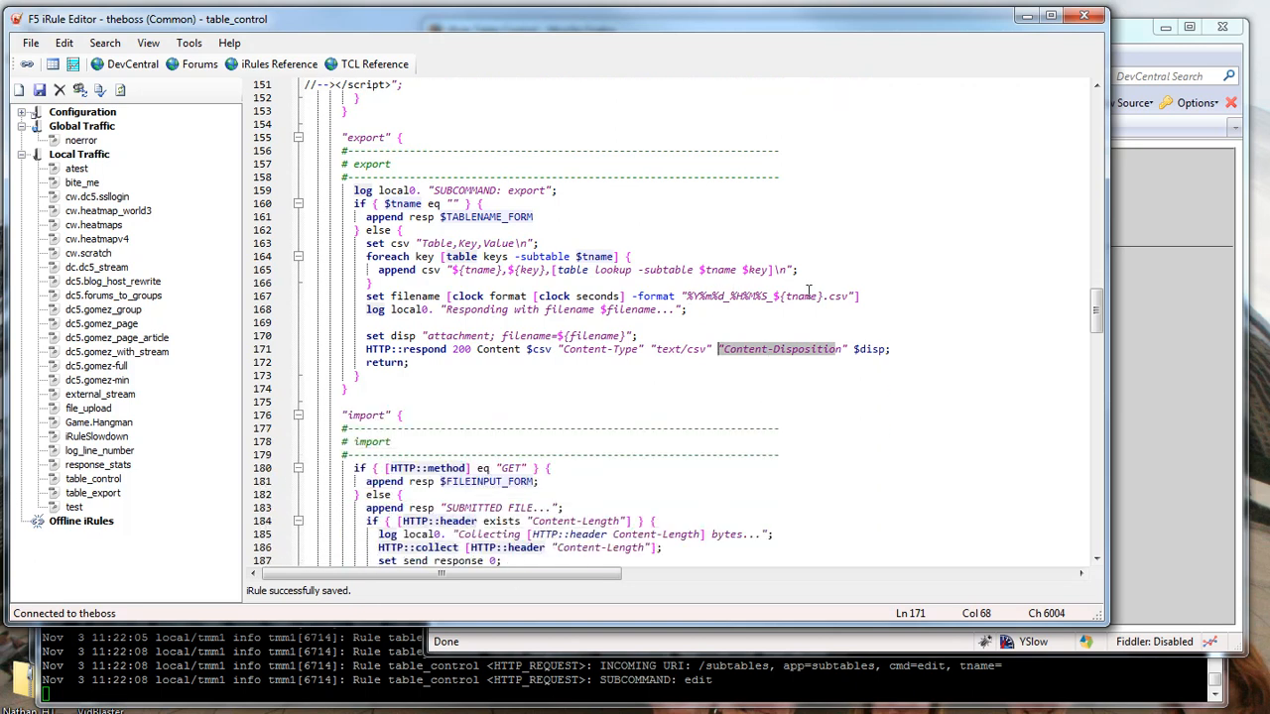
pyautogui.scroll(-3)
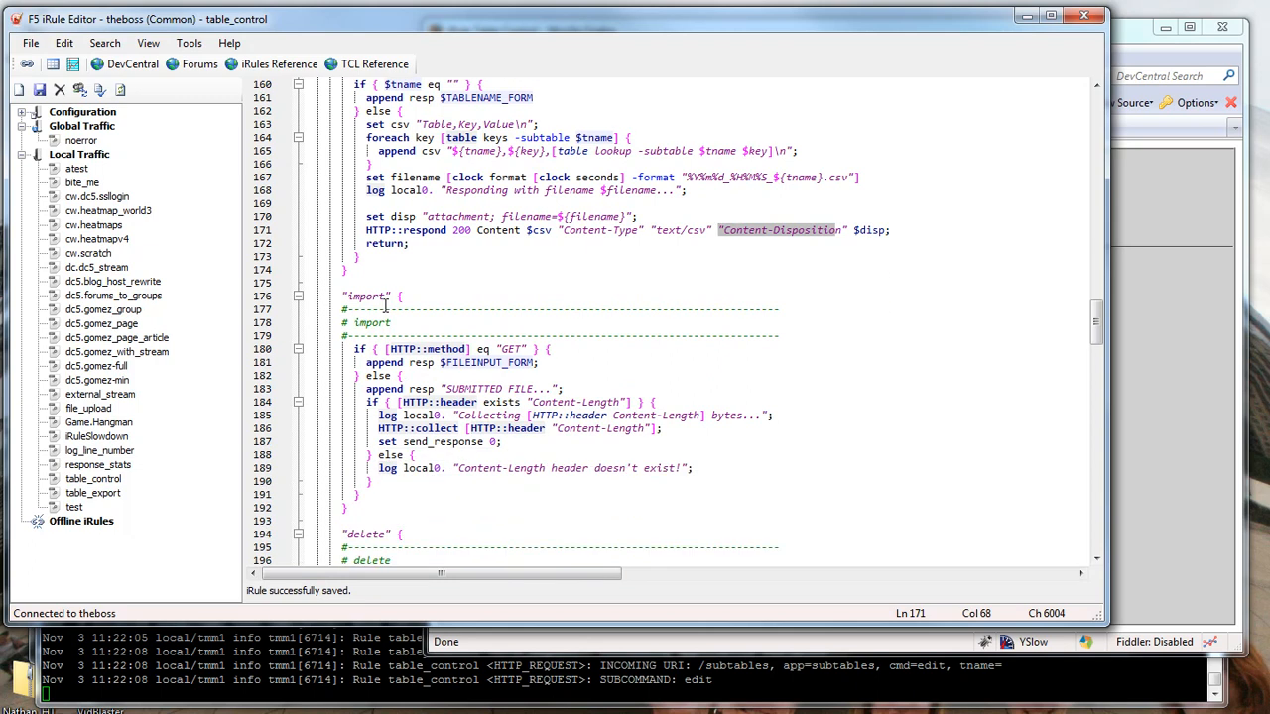
pyautogui.moveTo(823, 548)
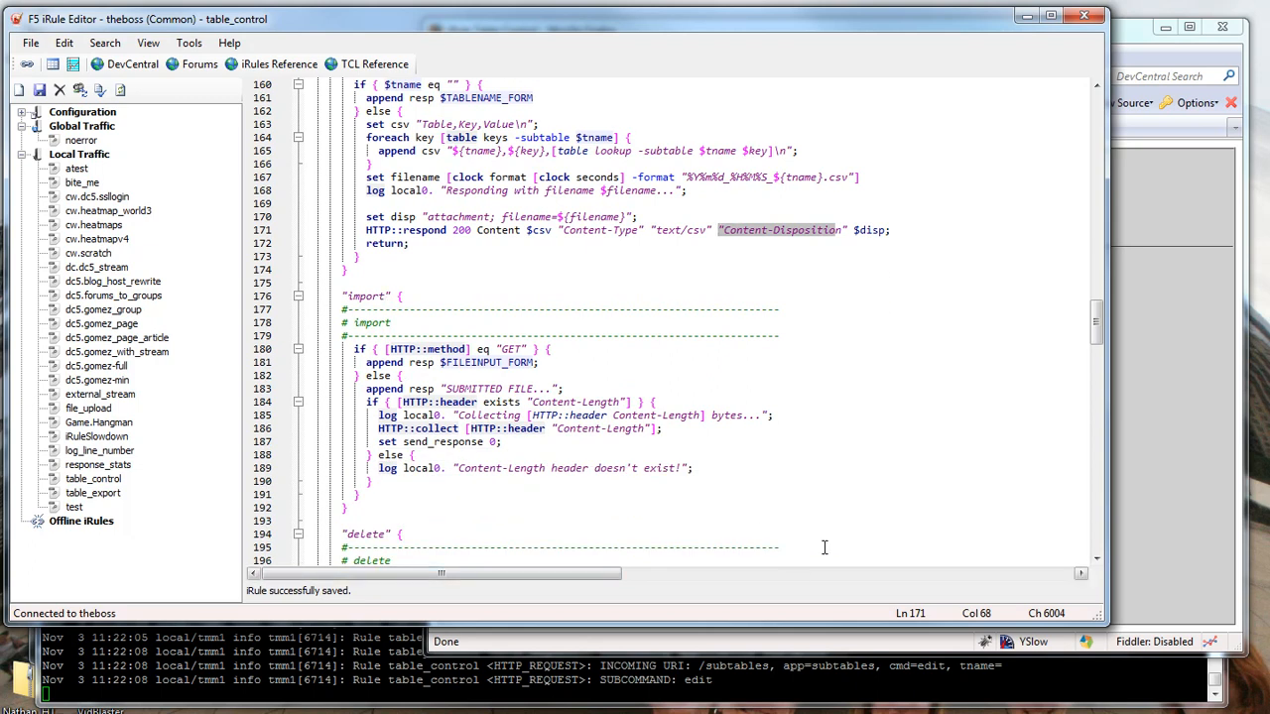
pyautogui.moveTo(474, 464)
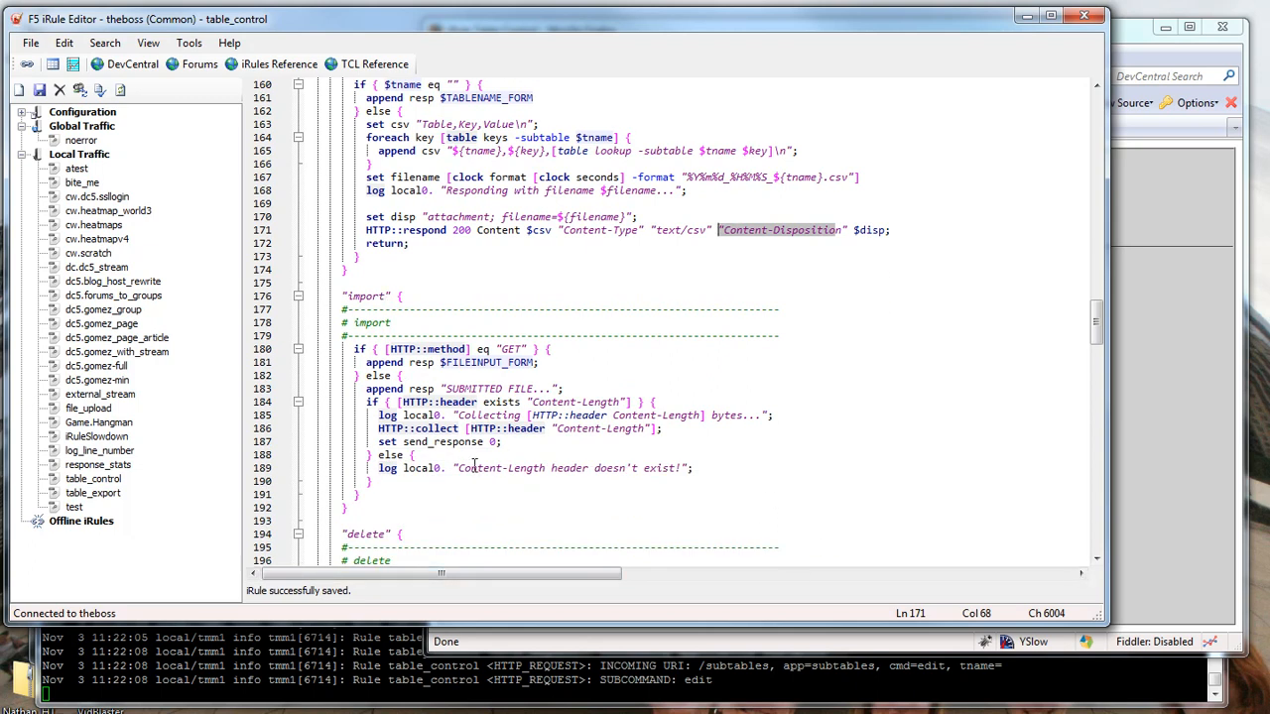
pyautogui.moveTo(475, 468)
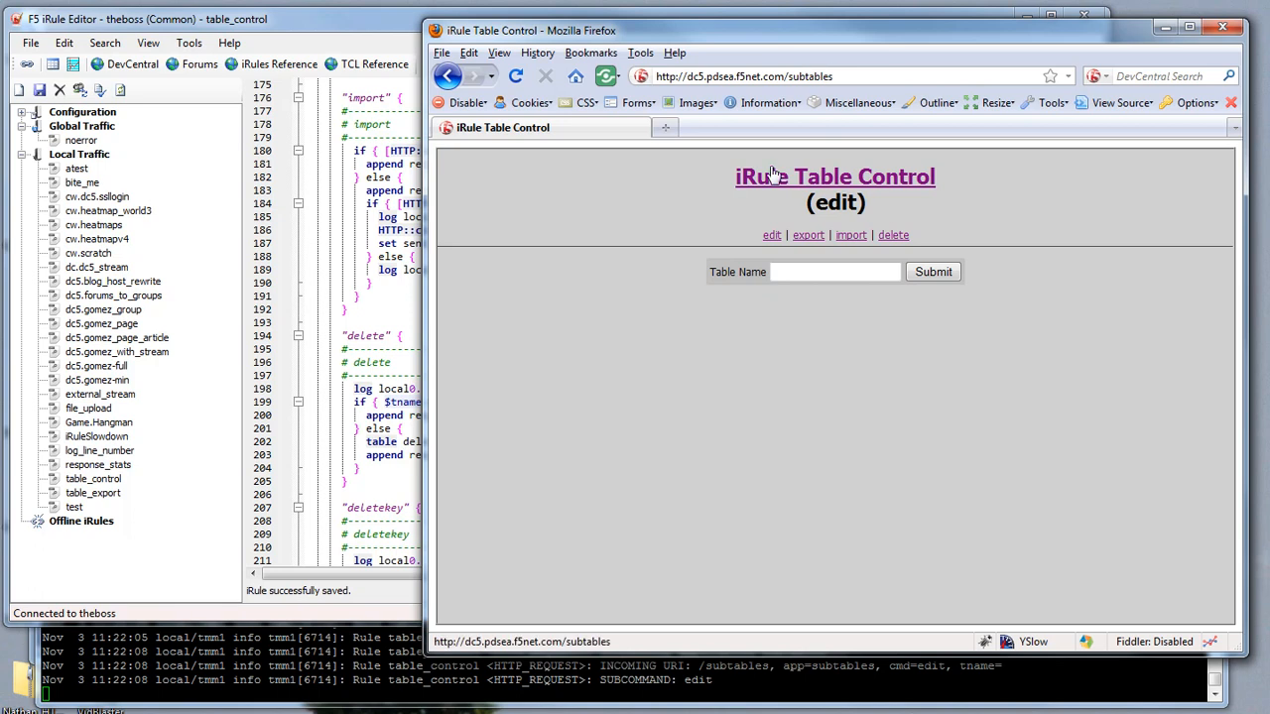
pyautogui.moveTo(771, 235)
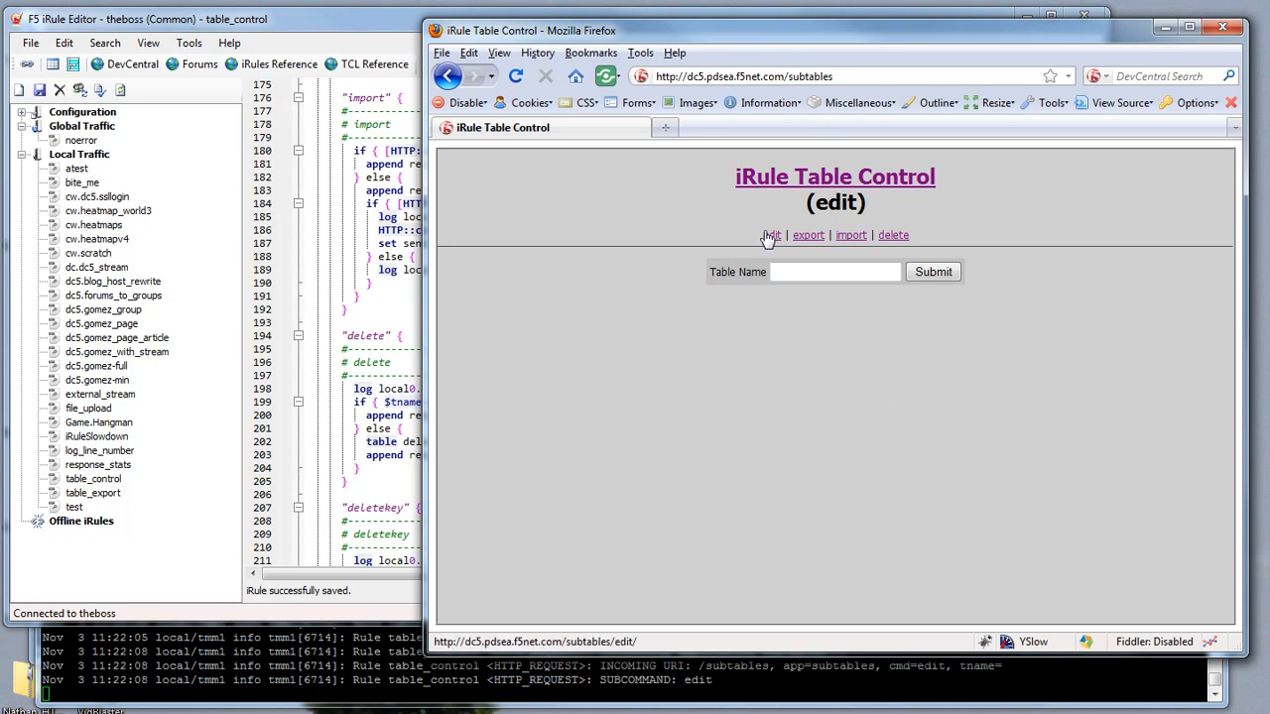
# Open the Users table from the edit page and add key 5 with value Jason.
pyautogui.click(836, 272)
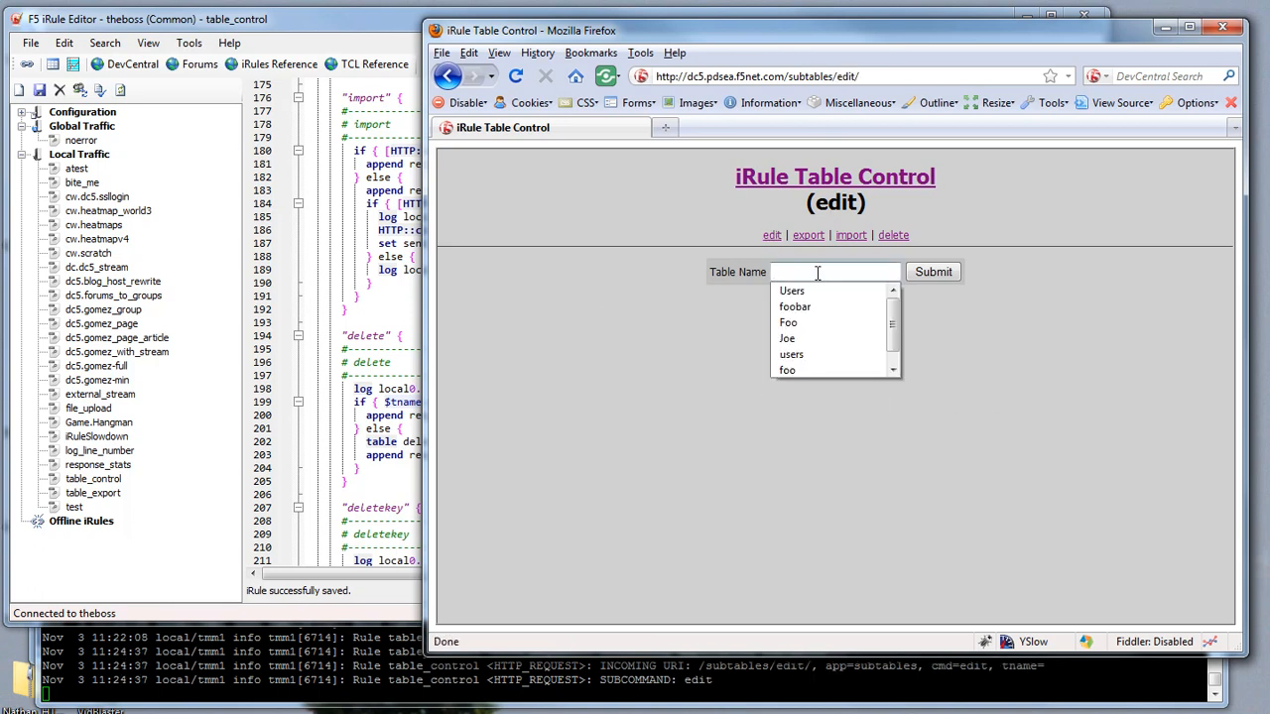
pyautogui.click(791, 291)
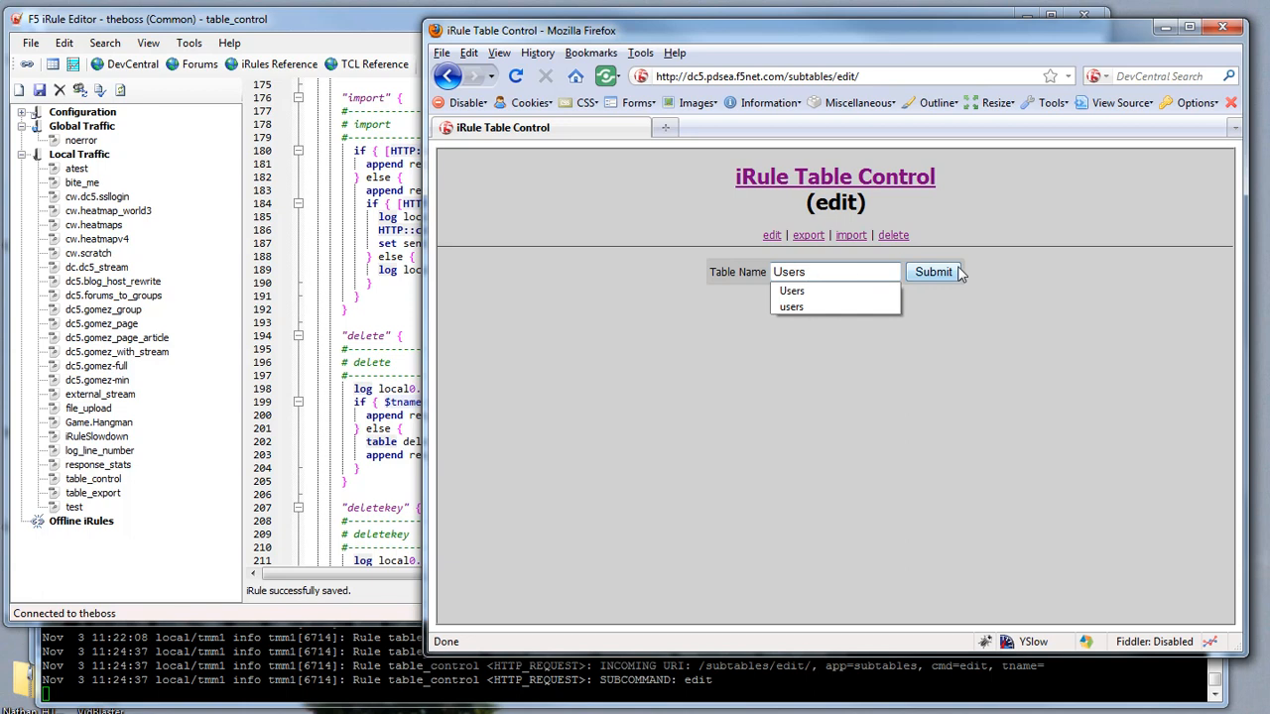
pyautogui.click(932, 271)
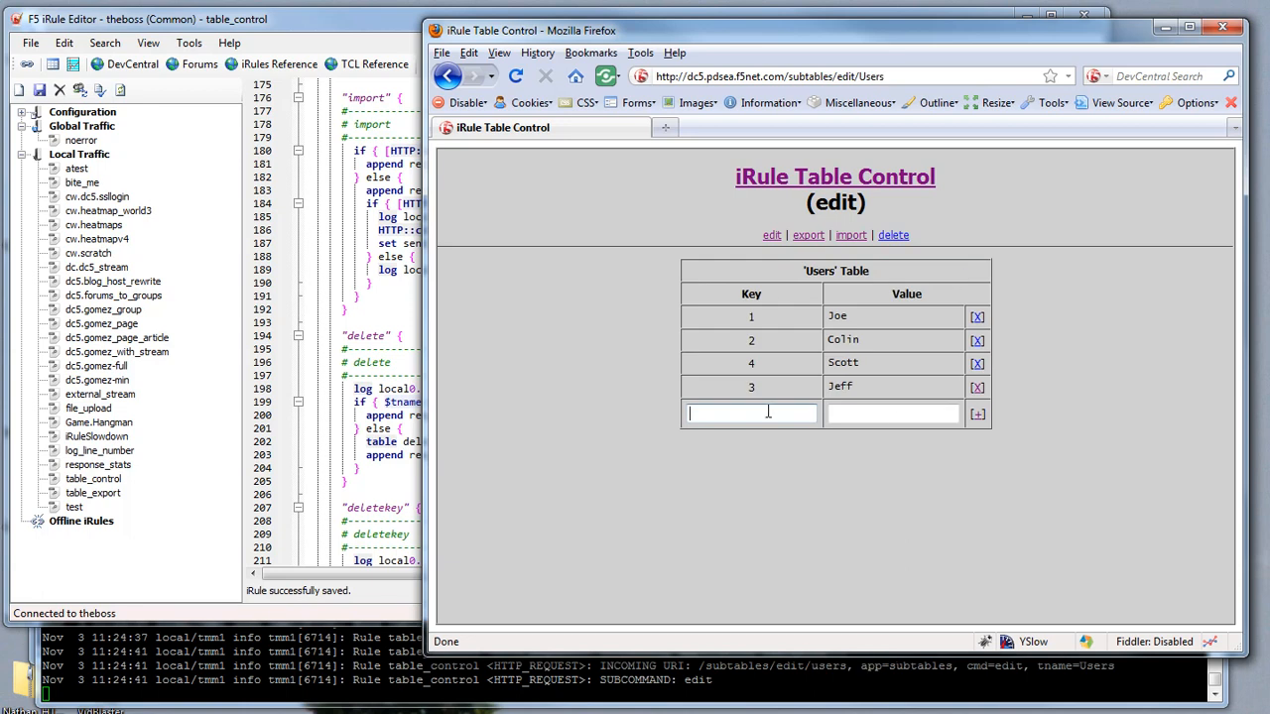
pyautogui.write('5')
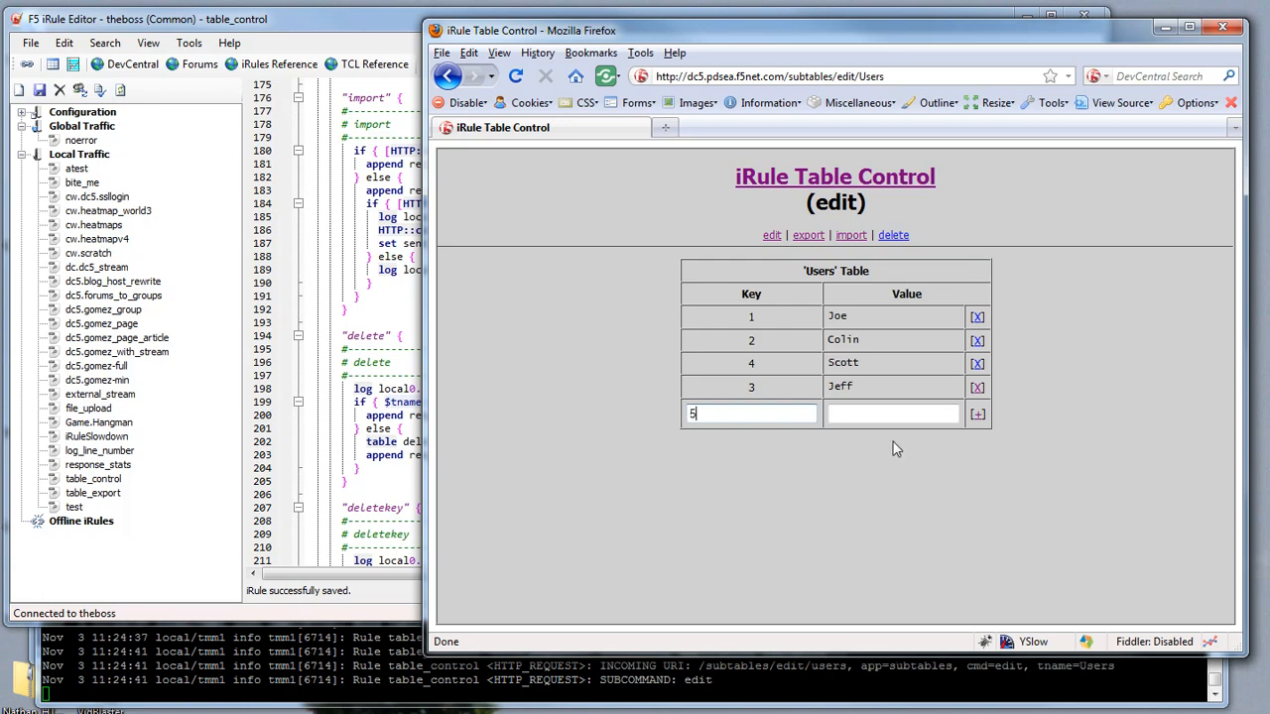
pyautogui.write('Jason')
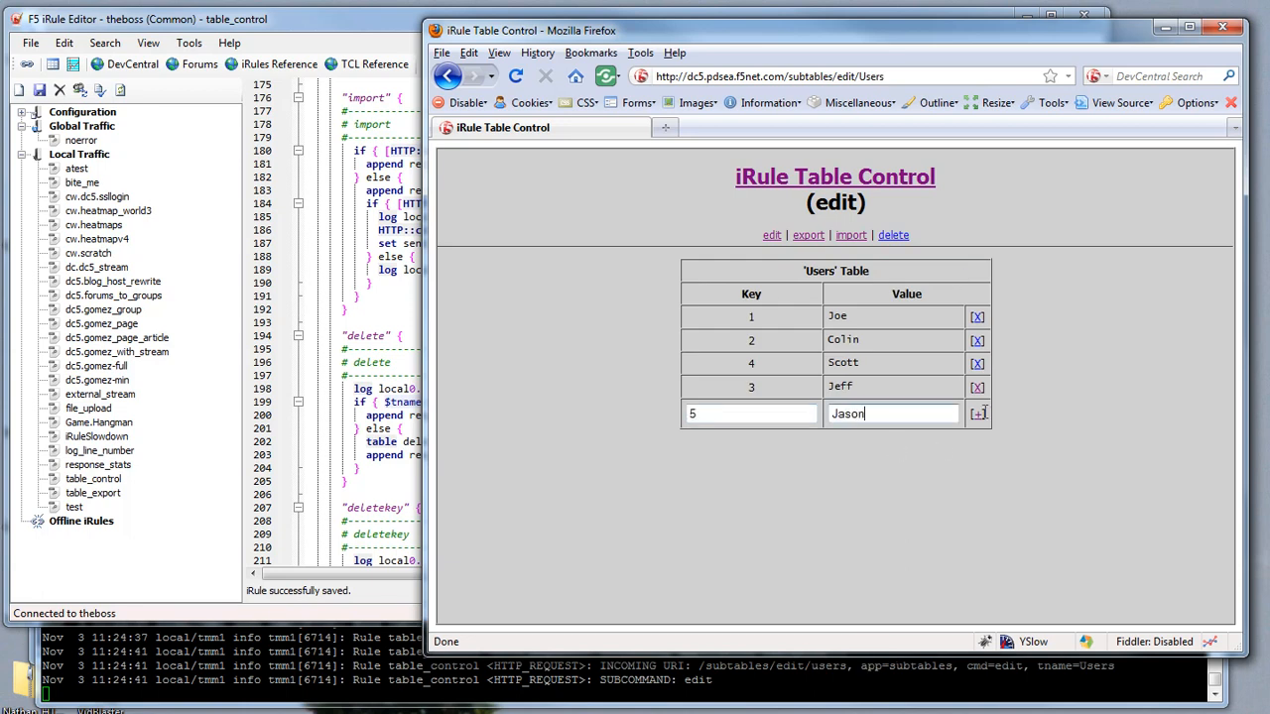
pyautogui.click(977, 413)
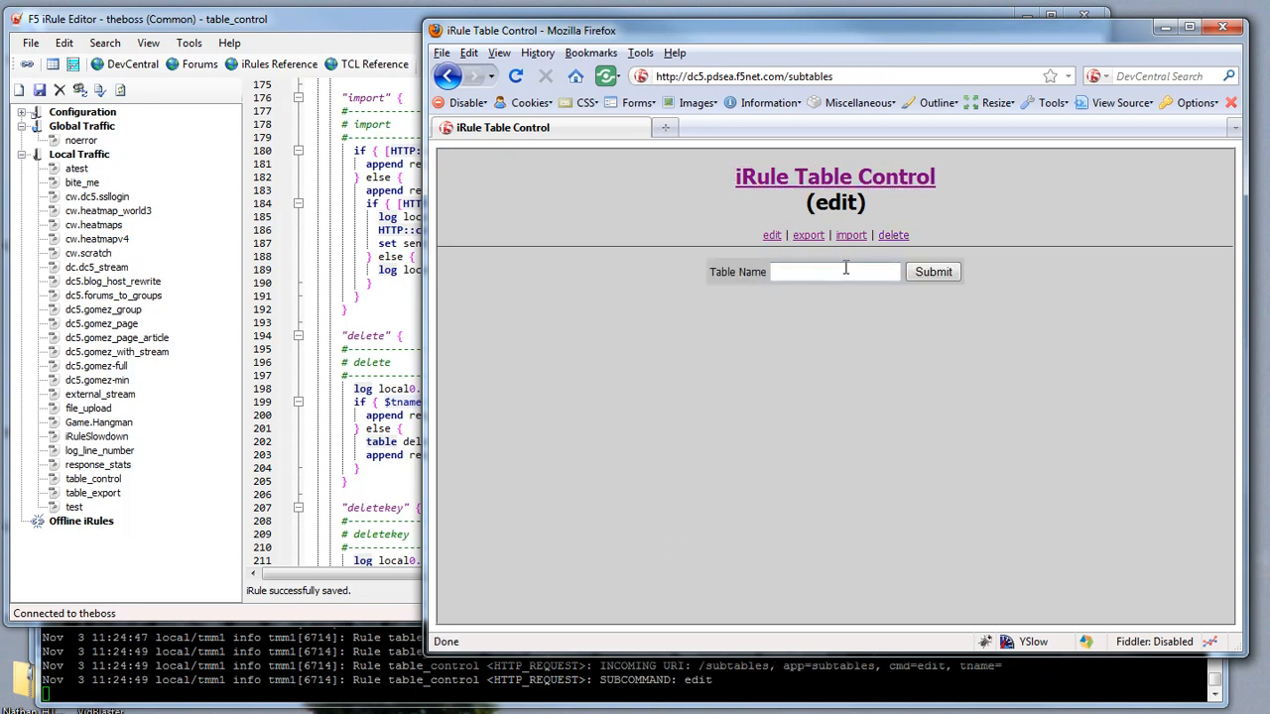
# Reopen the Users table and remove the key 3 Jeff entry.
pyautogui.click(931, 271)
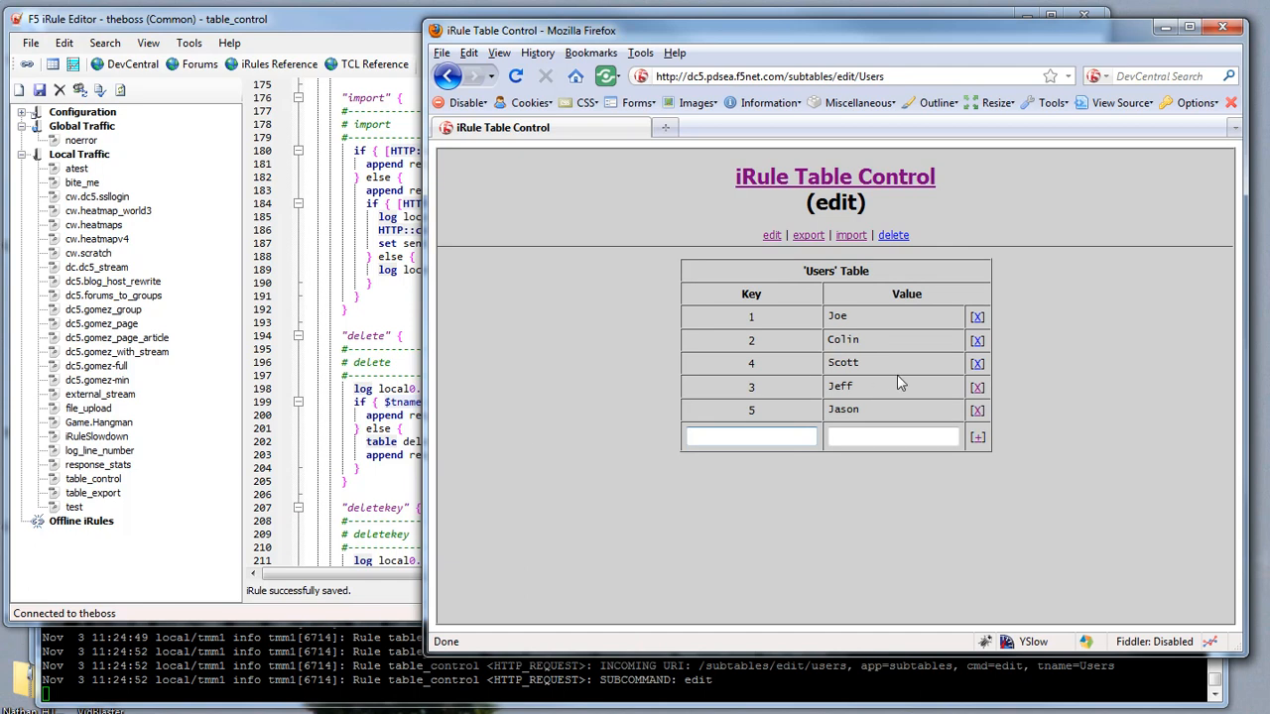
pyautogui.click(977, 387)
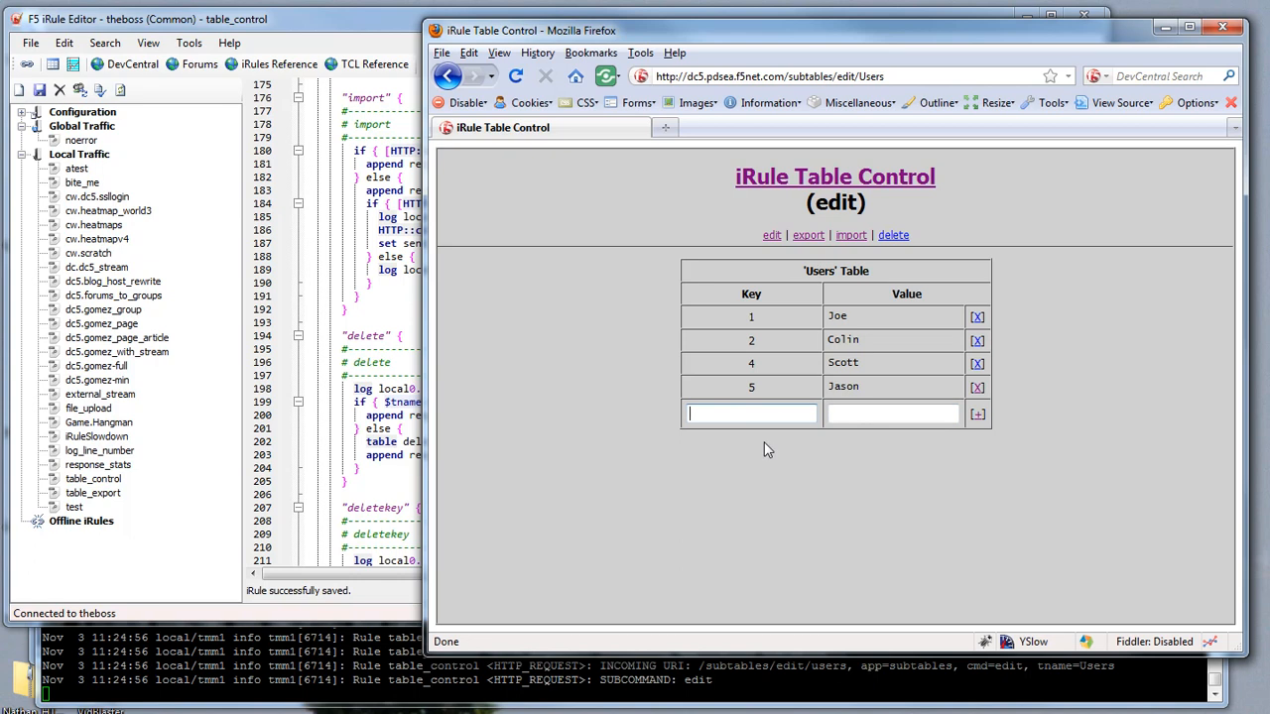
pyautogui.moveTo(830, 342)
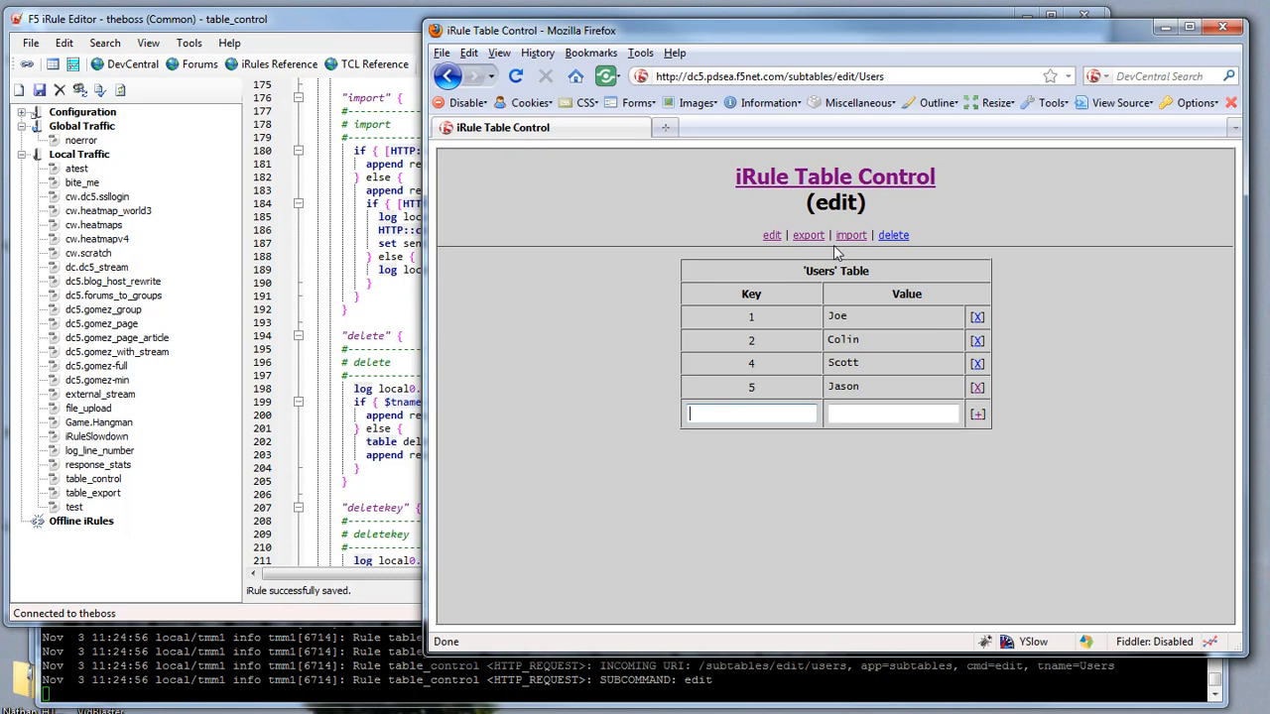
# Open a new table named Demo and add entries 1 'Joe' and 2 'Is Cool'.
pyautogui.click(772, 235)
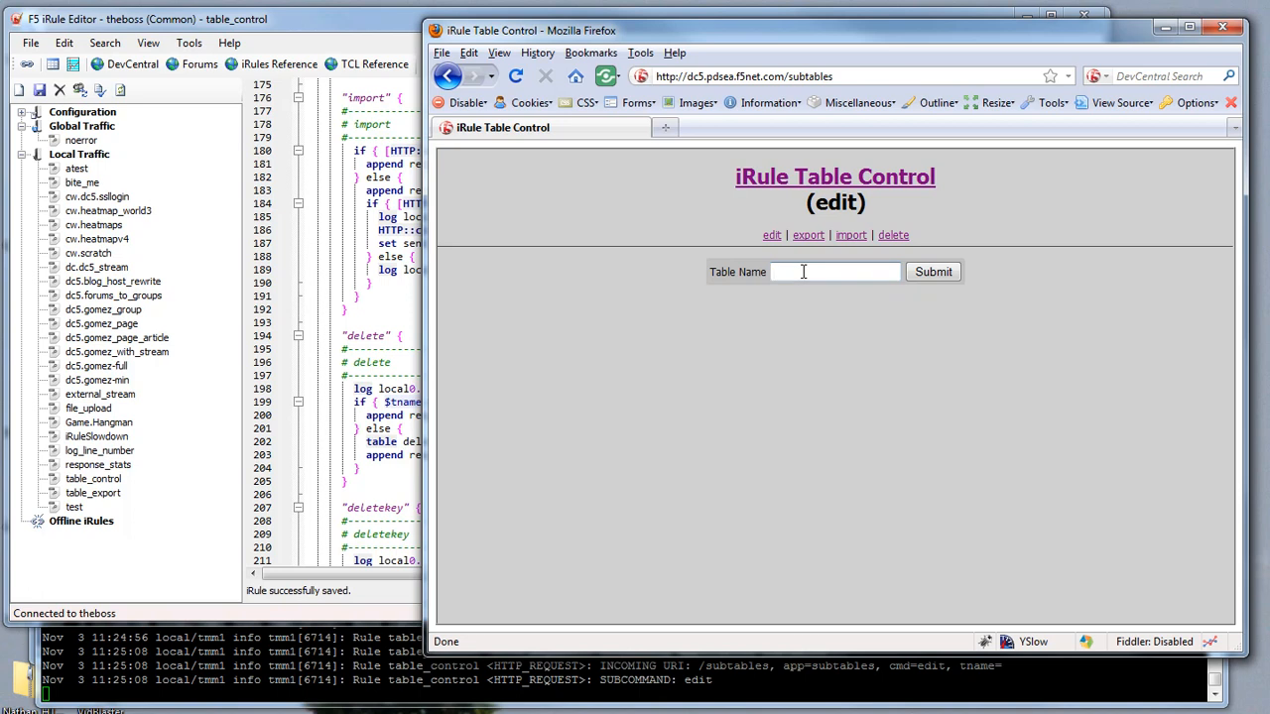
pyautogui.write('Demo')
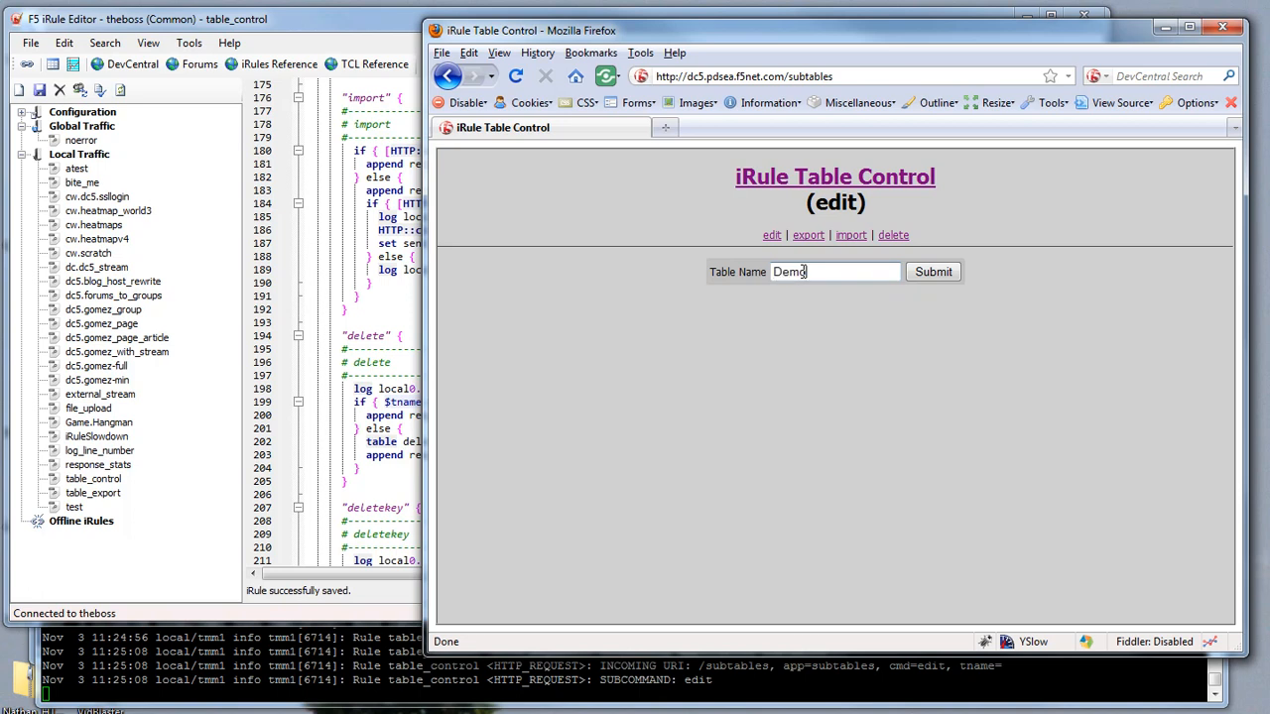
pyautogui.click(932, 271)
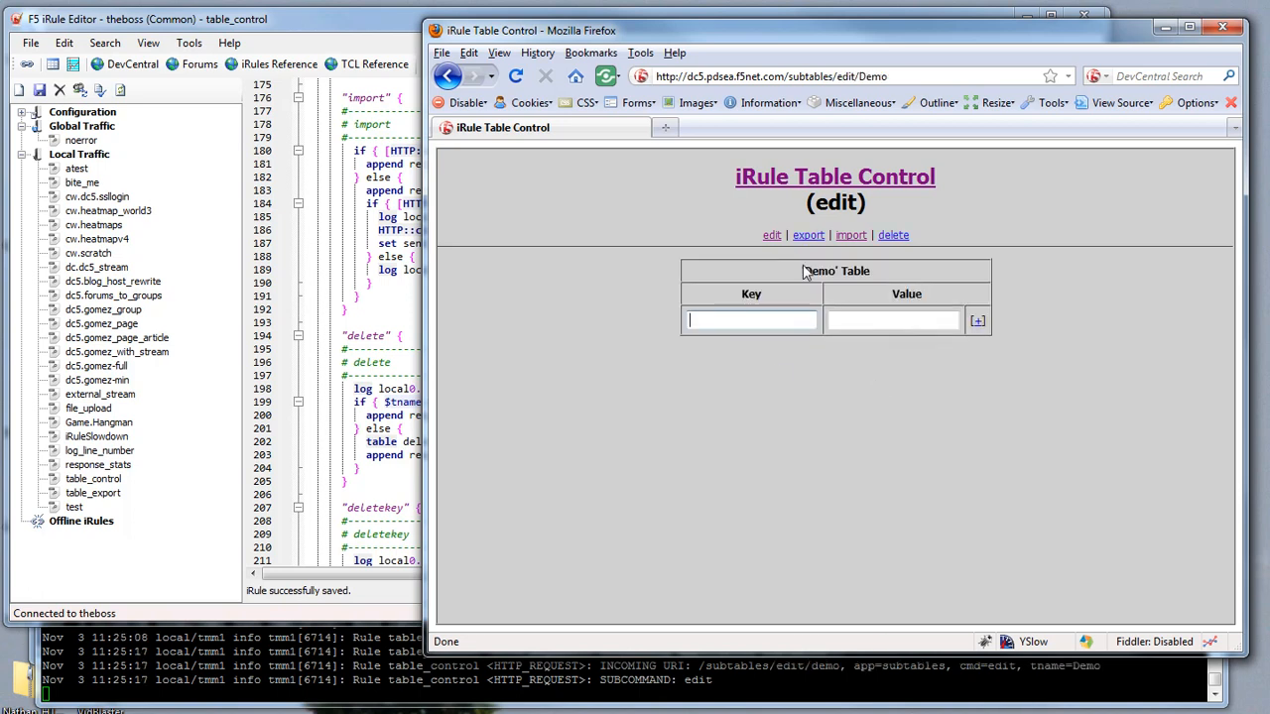
pyautogui.write('1')
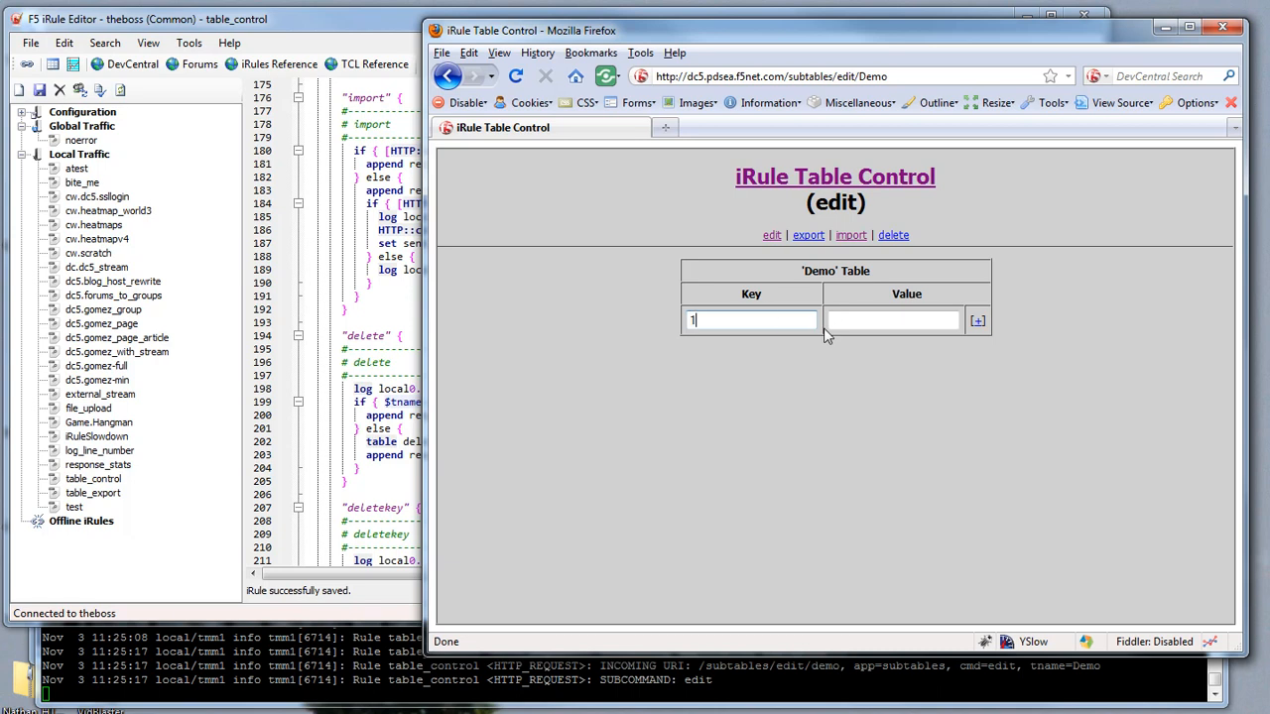
pyautogui.write('Joe')
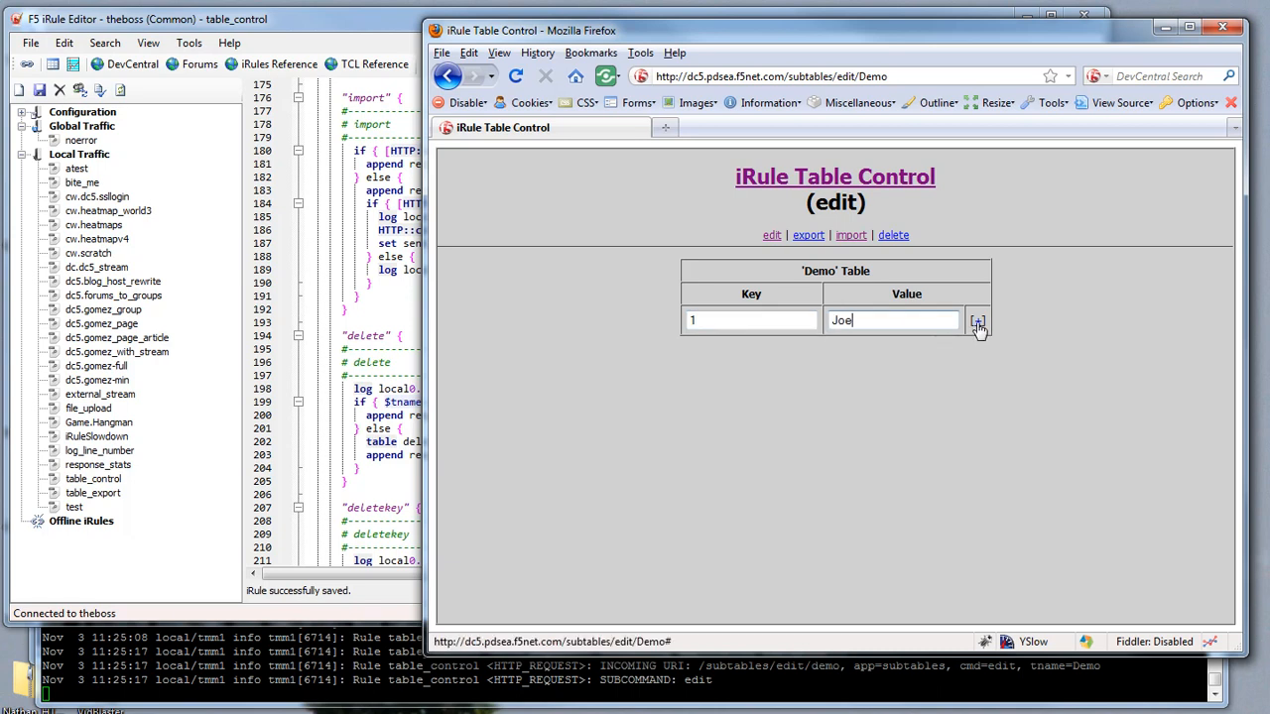
pyautogui.click(978, 320)
pyautogui.write('Is Cool')
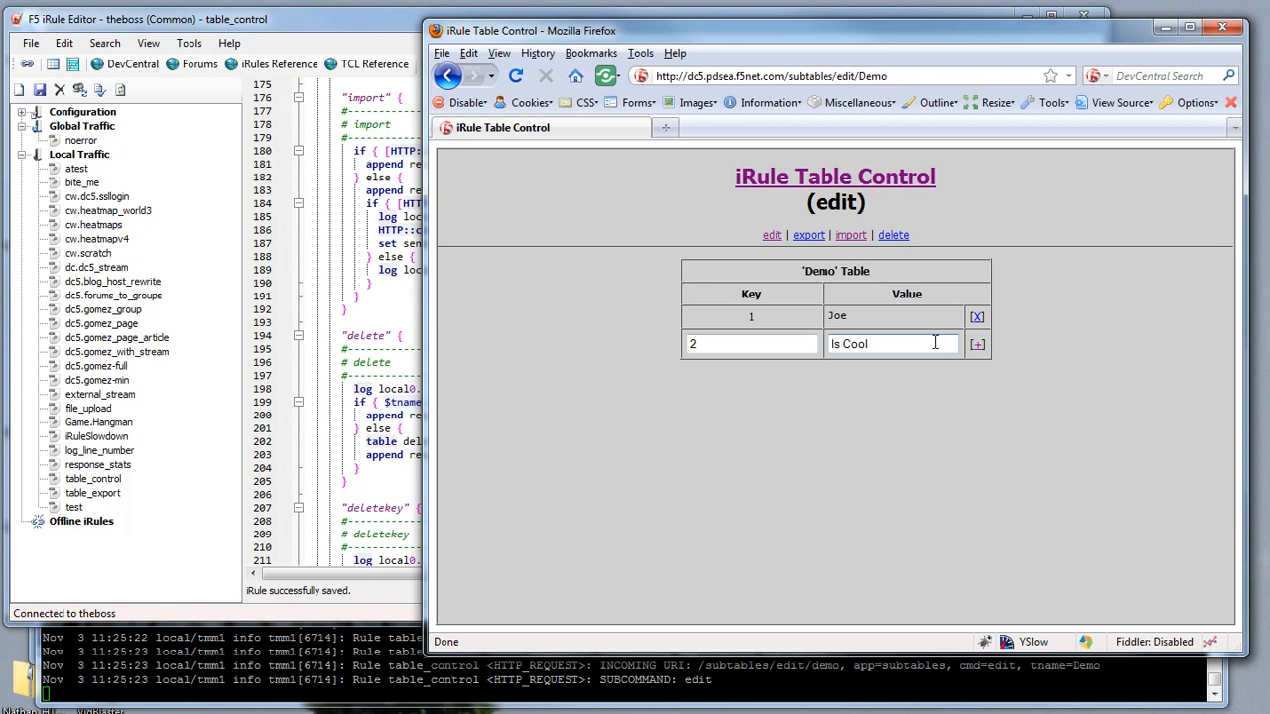
pyautogui.click(977, 344)
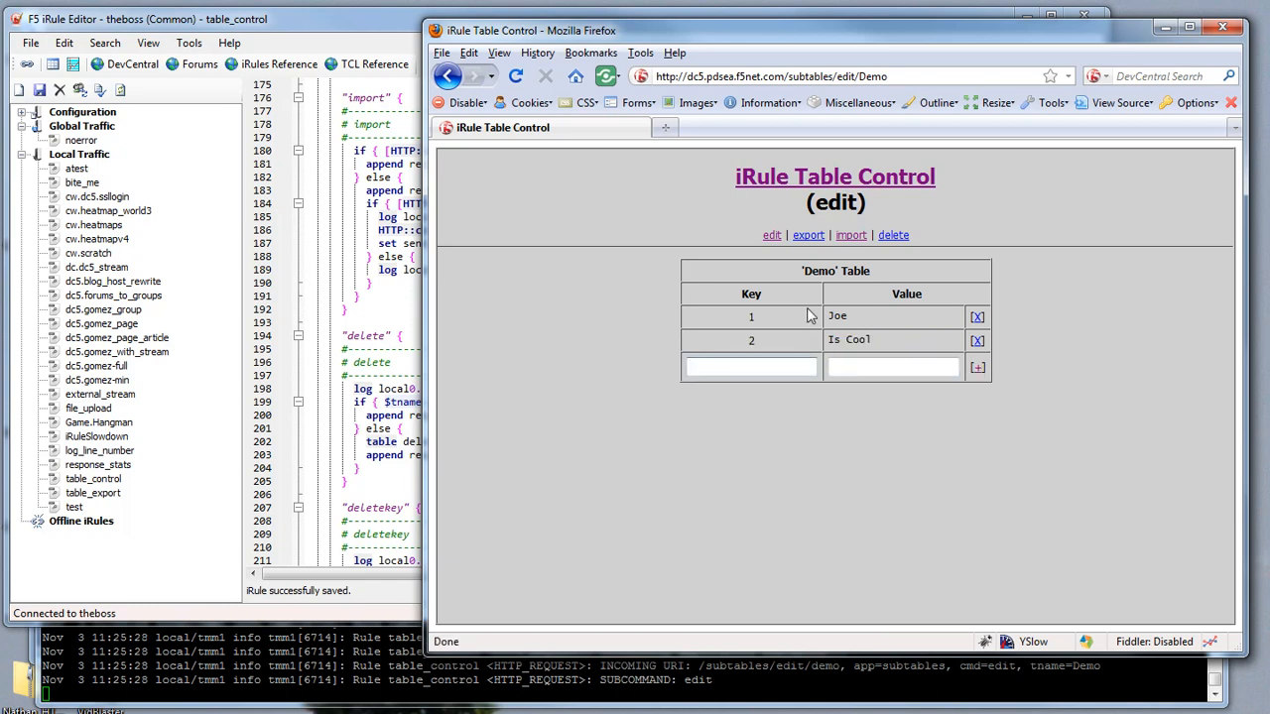
# Export the Demo table, save 20101103_112530_Demo.csv, and open it from Downloads.
pyautogui.click(807, 235)
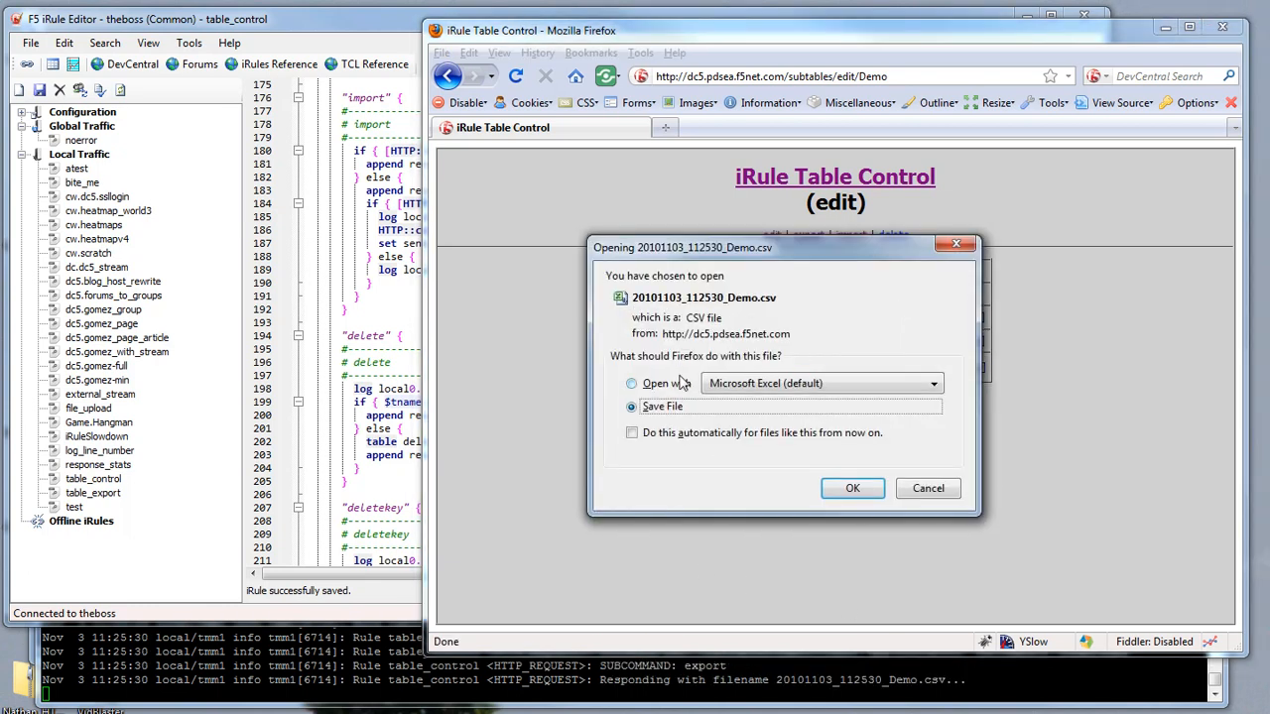
pyautogui.click(851, 487)
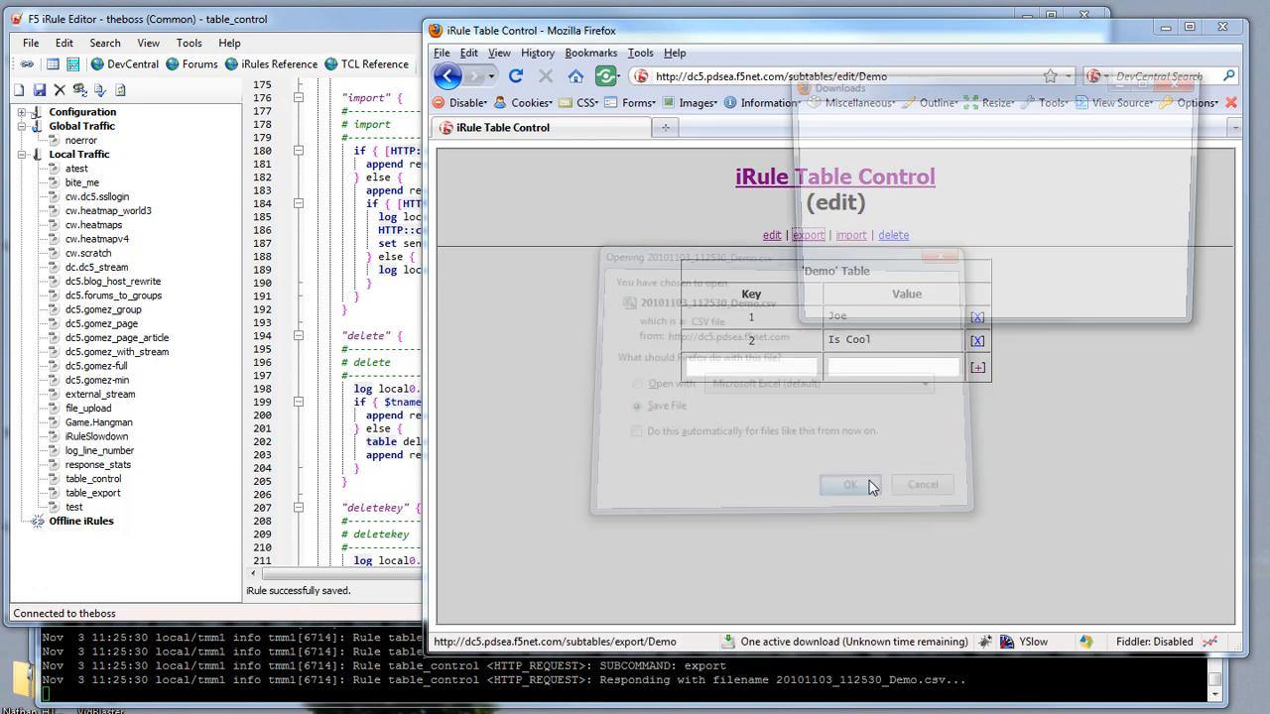
pyautogui.click(848, 484)
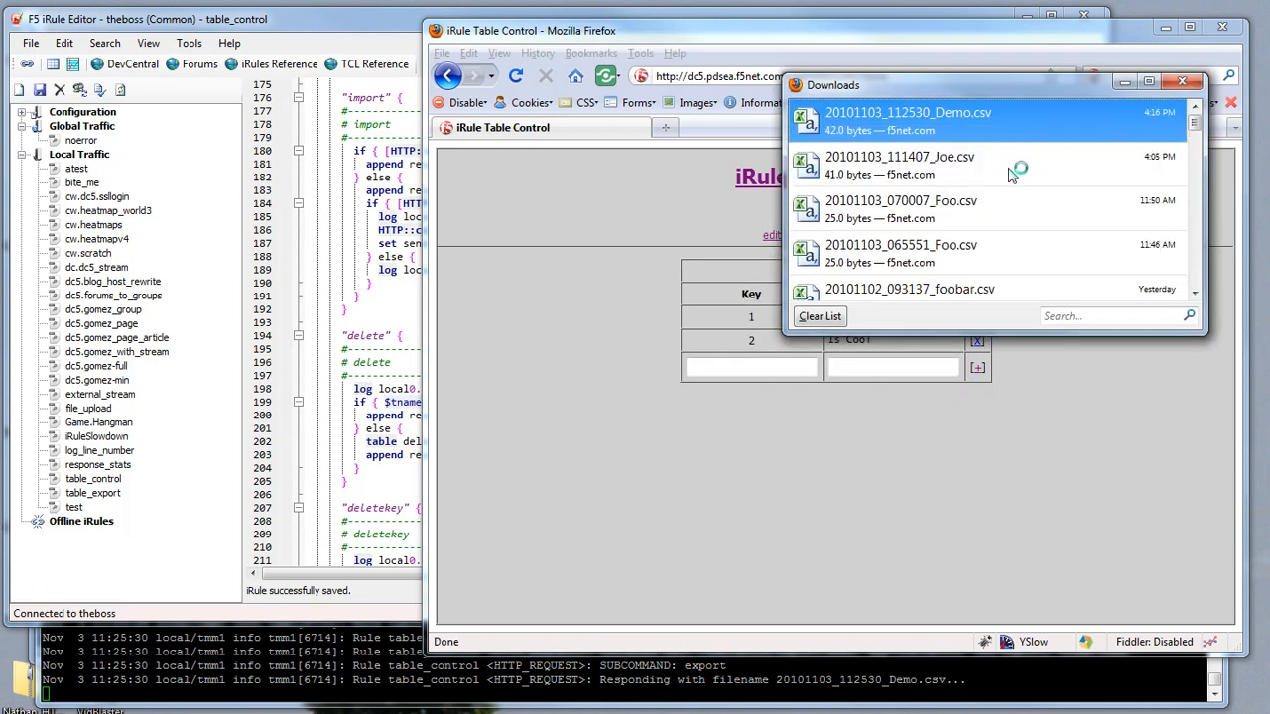
pyautogui.click(908, 112)
pyautogui.write('D')
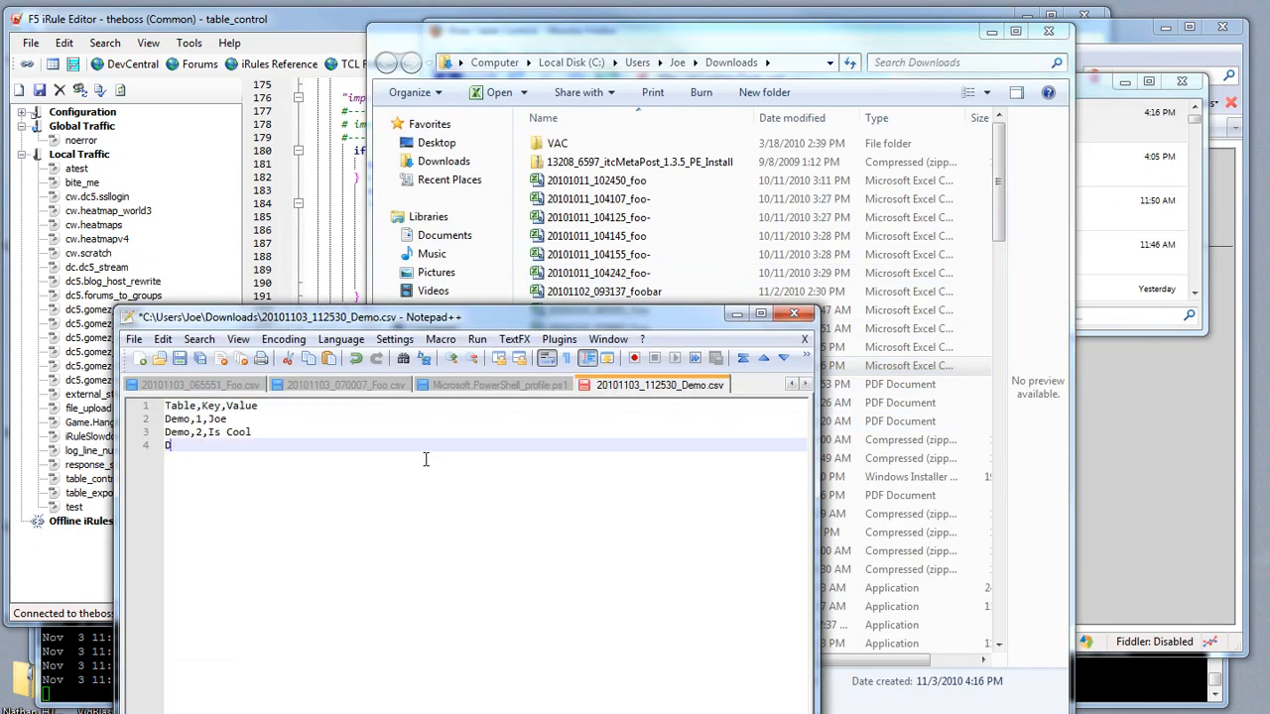
# Append the line 'Demo,3,Rocks!' to the CSV and save it.
pyautogui.write('emo,3,')
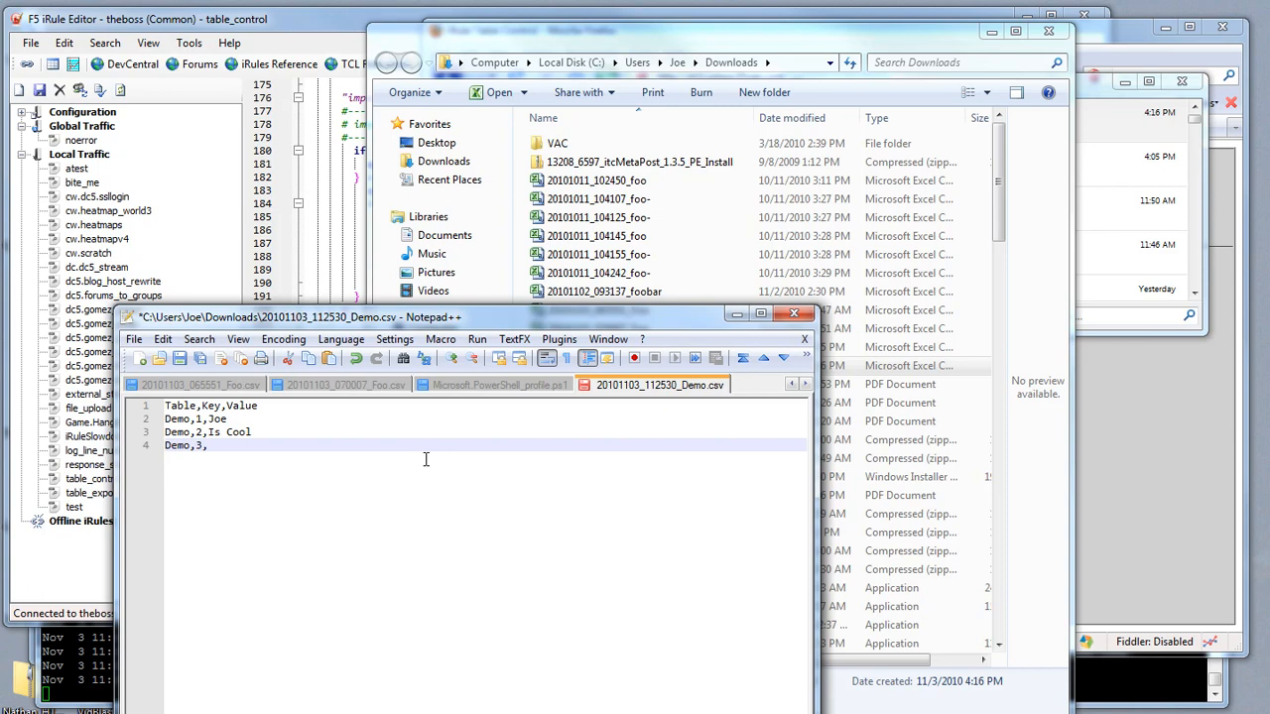
pyautogui.write('Rocks!')
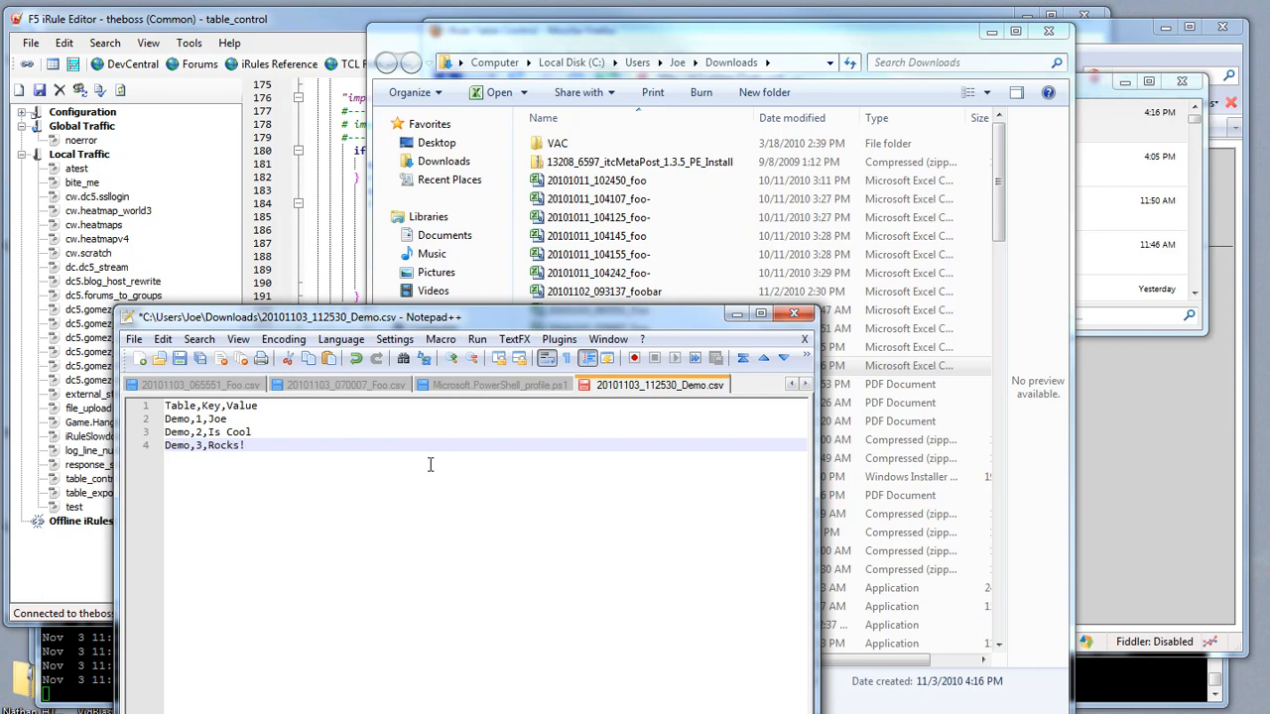
pyautogui.click(500, 385)
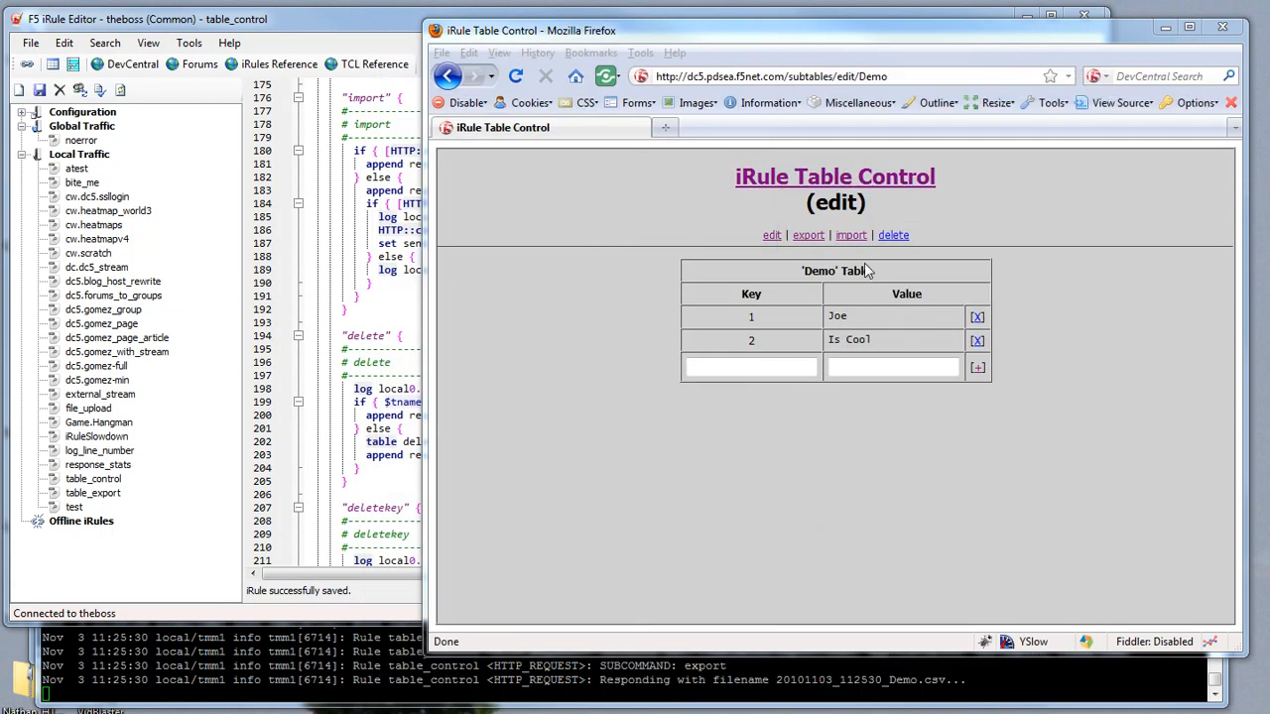
# Import the edited Demo CSV (2 records loaded) and return to the edit page.
pyautogui.click(850, 236)
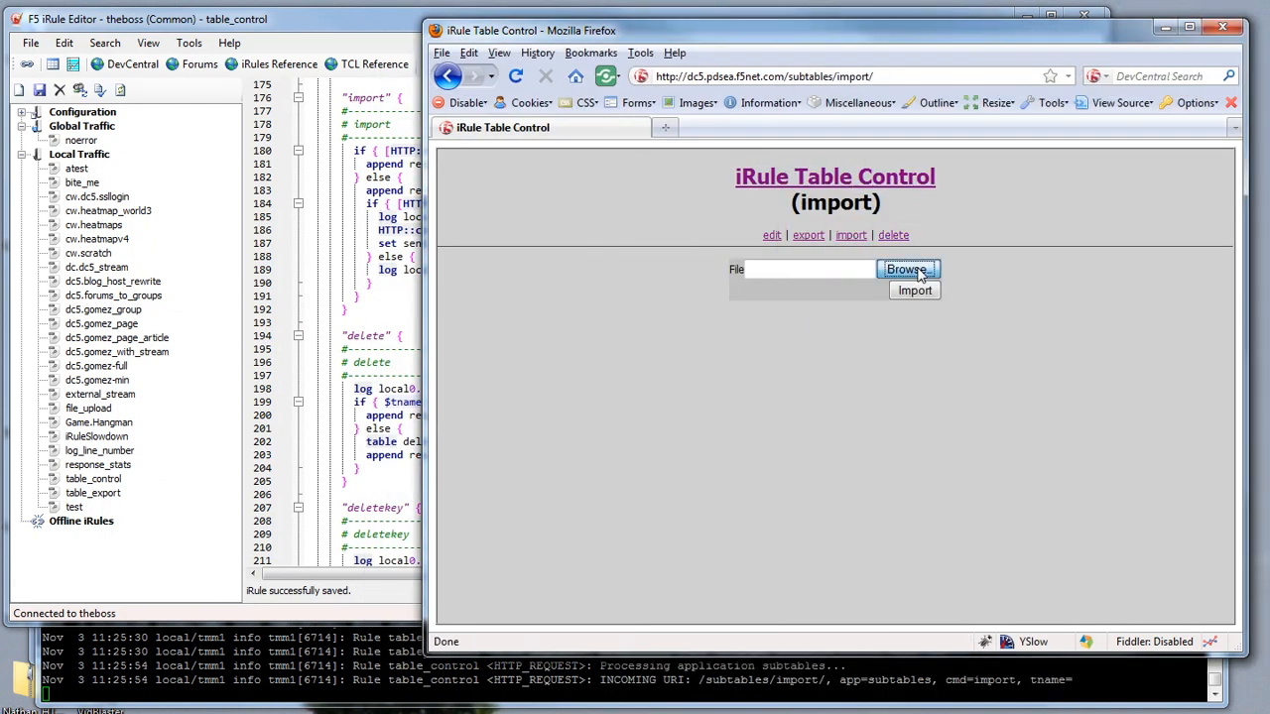
pyautogui.click(906, 269)
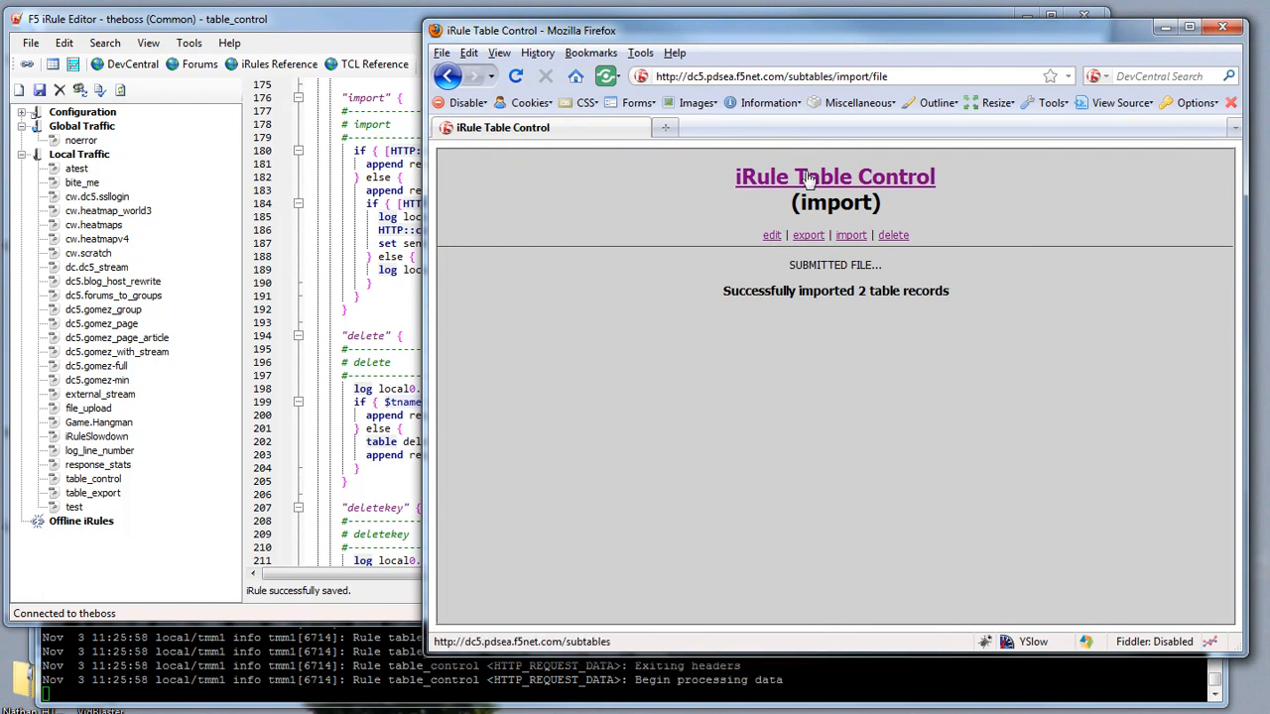
pyautogui.click(771, 235)
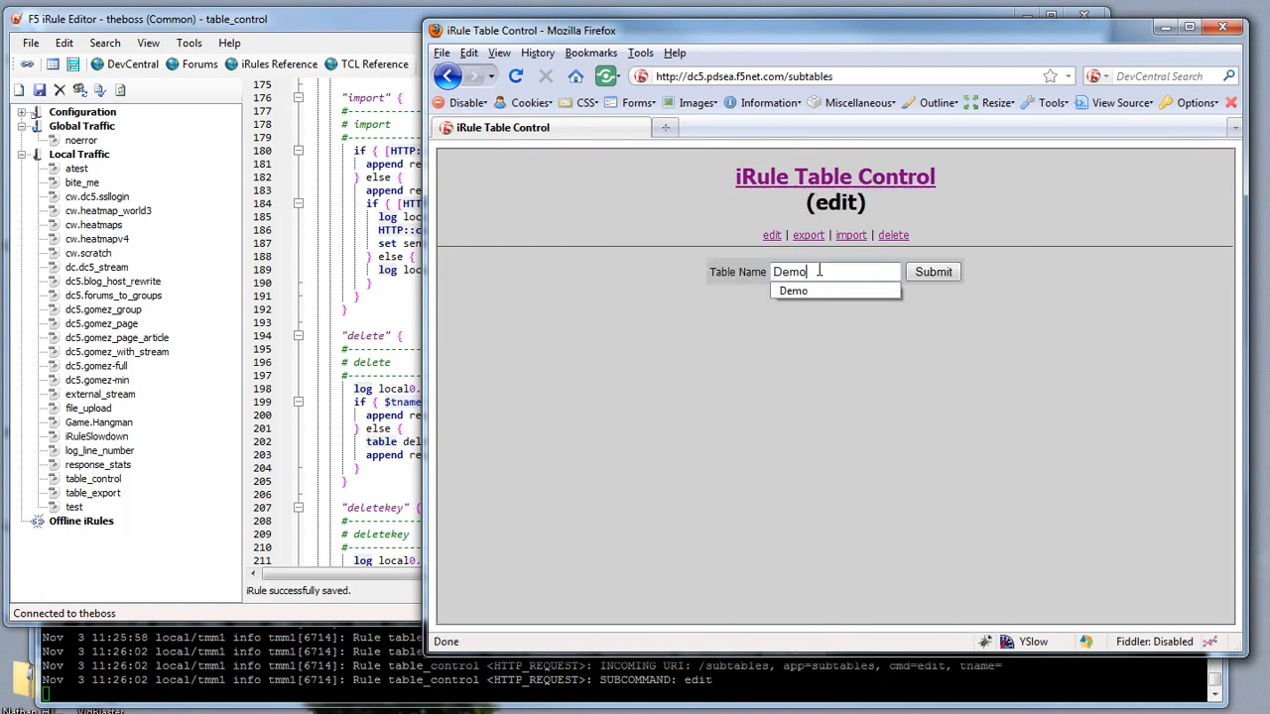
# Reopen the Demo table and store 'Right On!' as the value for key 2.
pyautogui.click(932, 271)
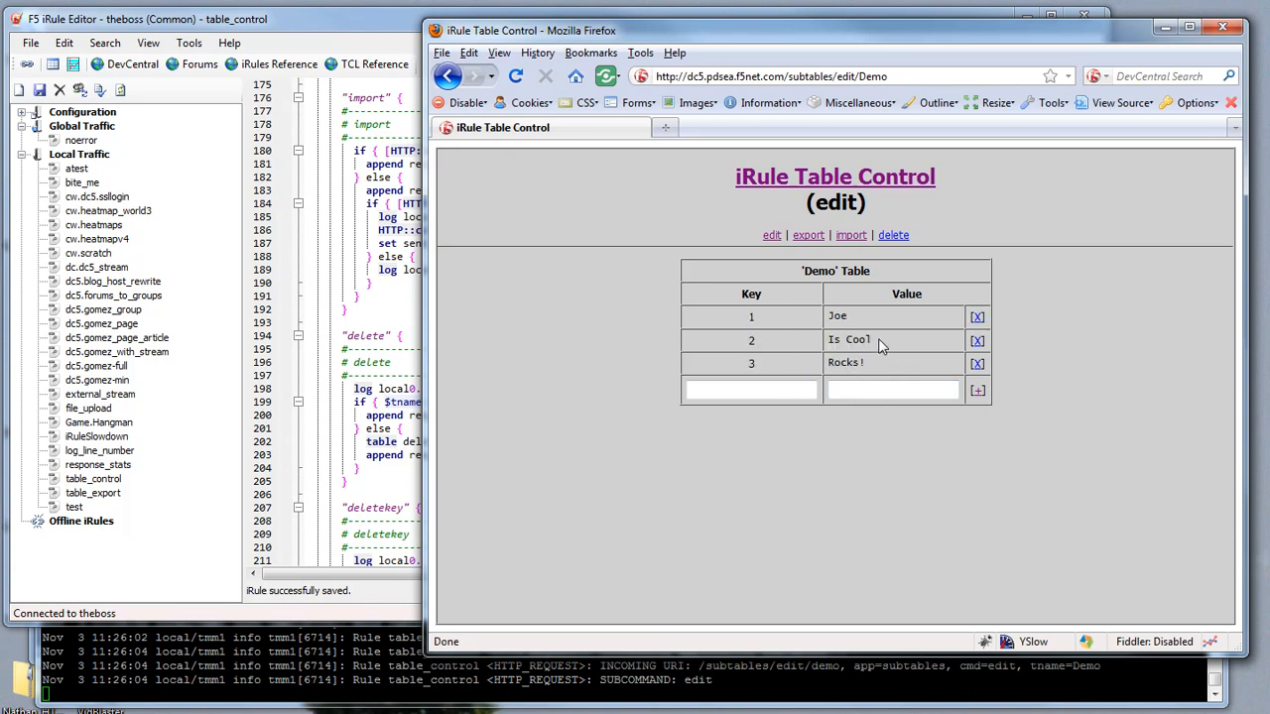
pyautogui.click(751, 389)
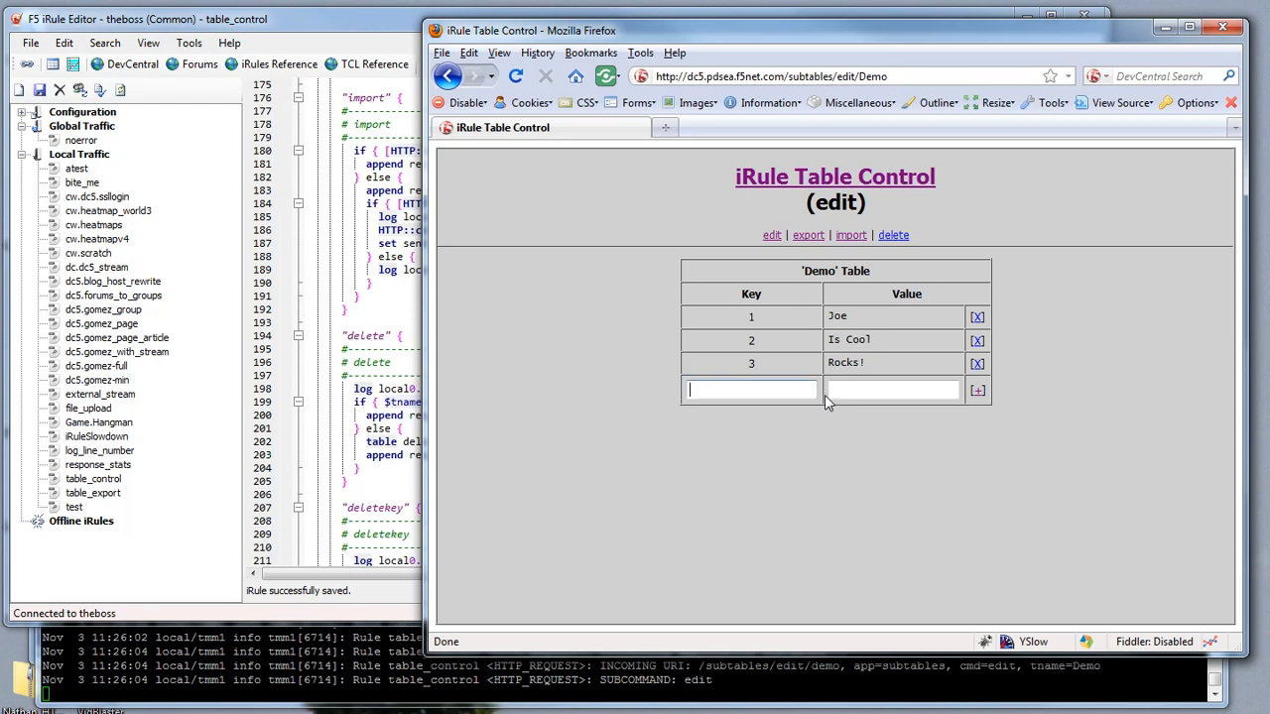
pyautogui.write('2')
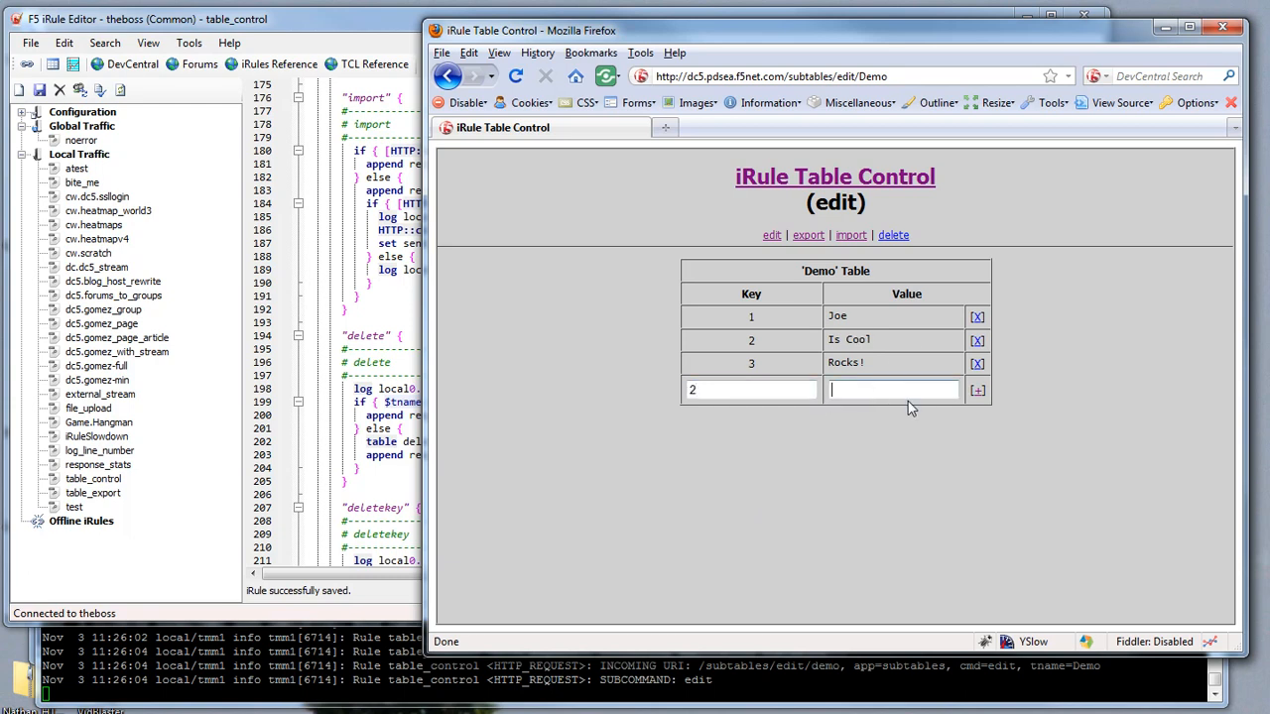
pyautogui.write('Right On!')
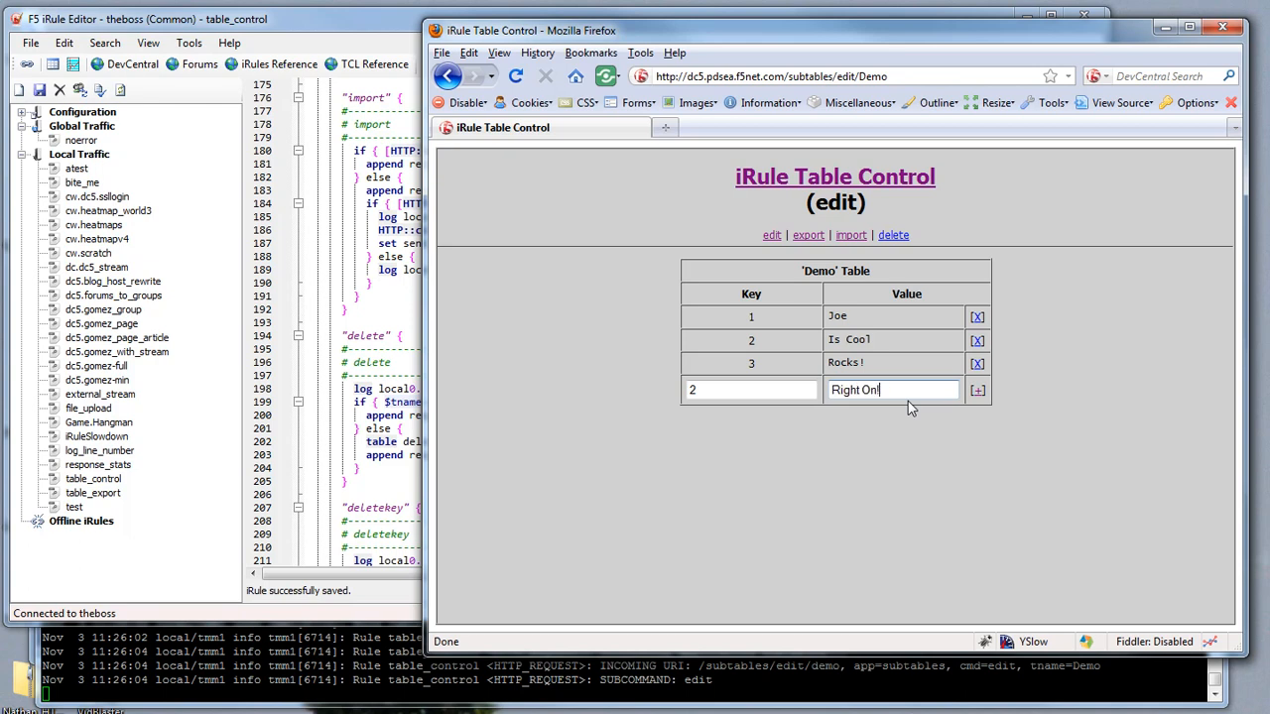
pyautogui.click(976, 389)
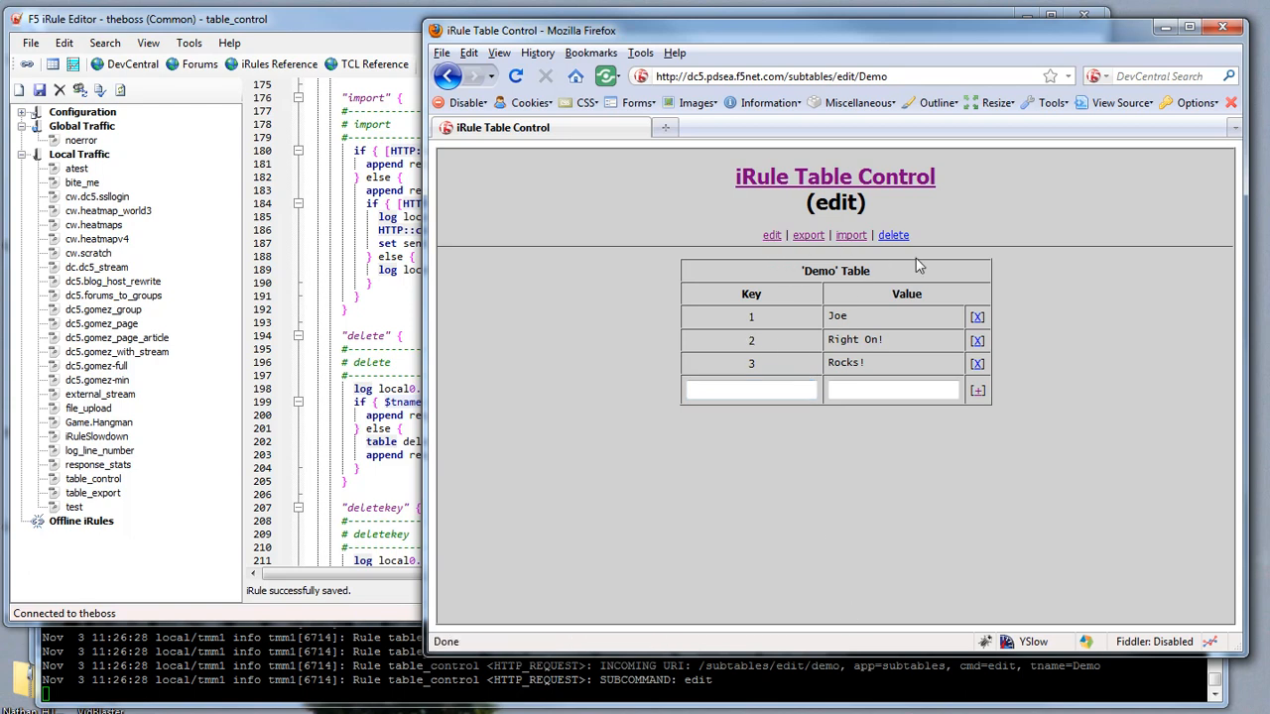
pyautogui.moveTo(890, 260)
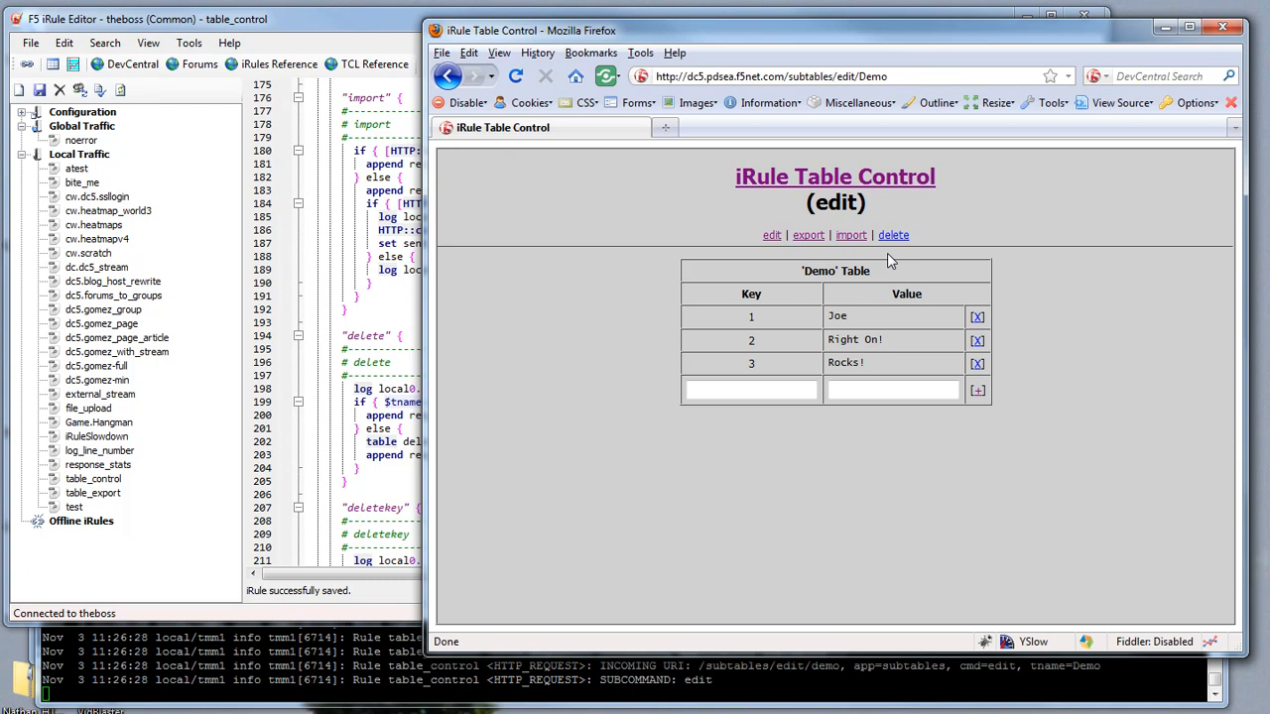
# Delete the Demo subtable, then reopen Demo for editing to confirm it shows no entries.
pyautogui.click(893, 235)
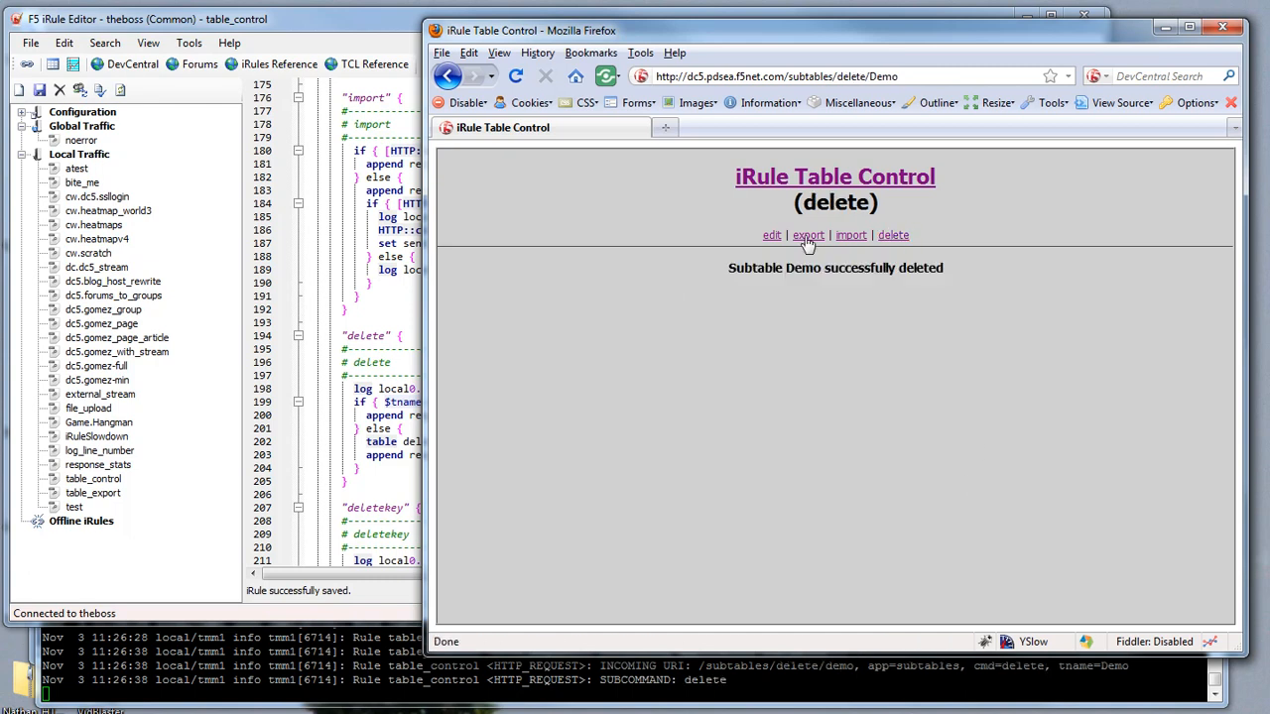
pyautogui.click(771, 235)
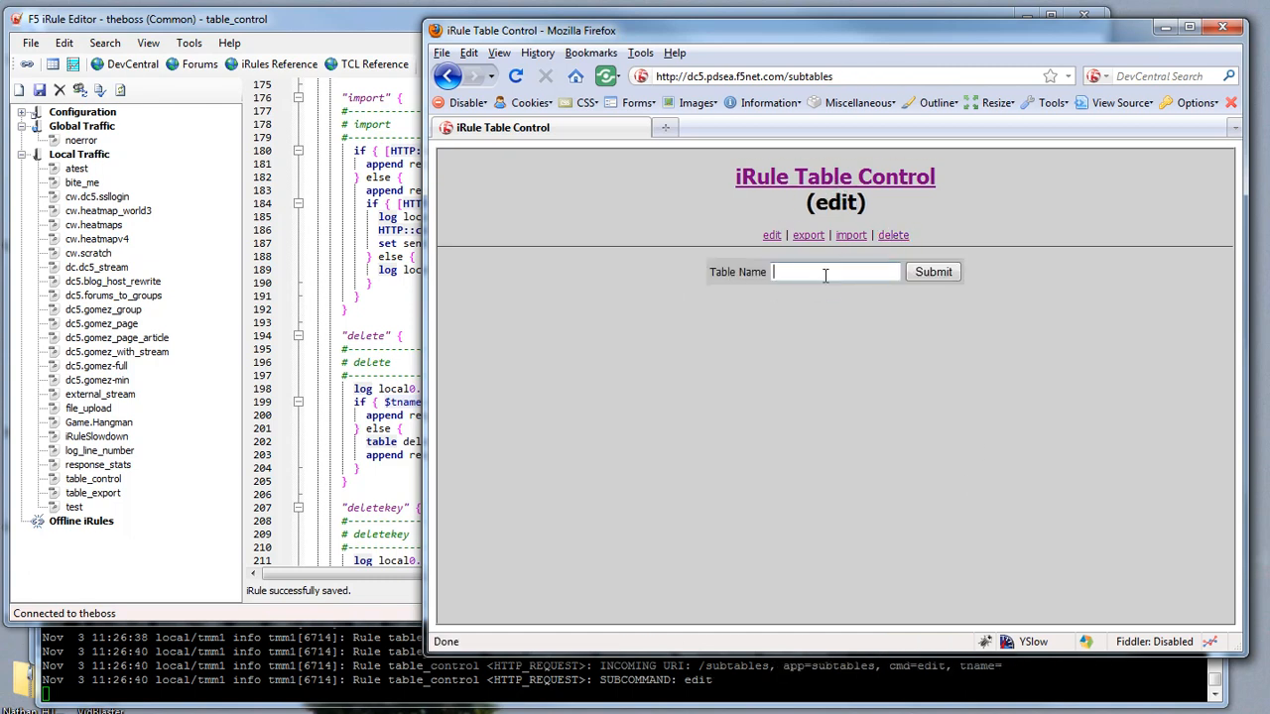
pyautogui.write('Demo')
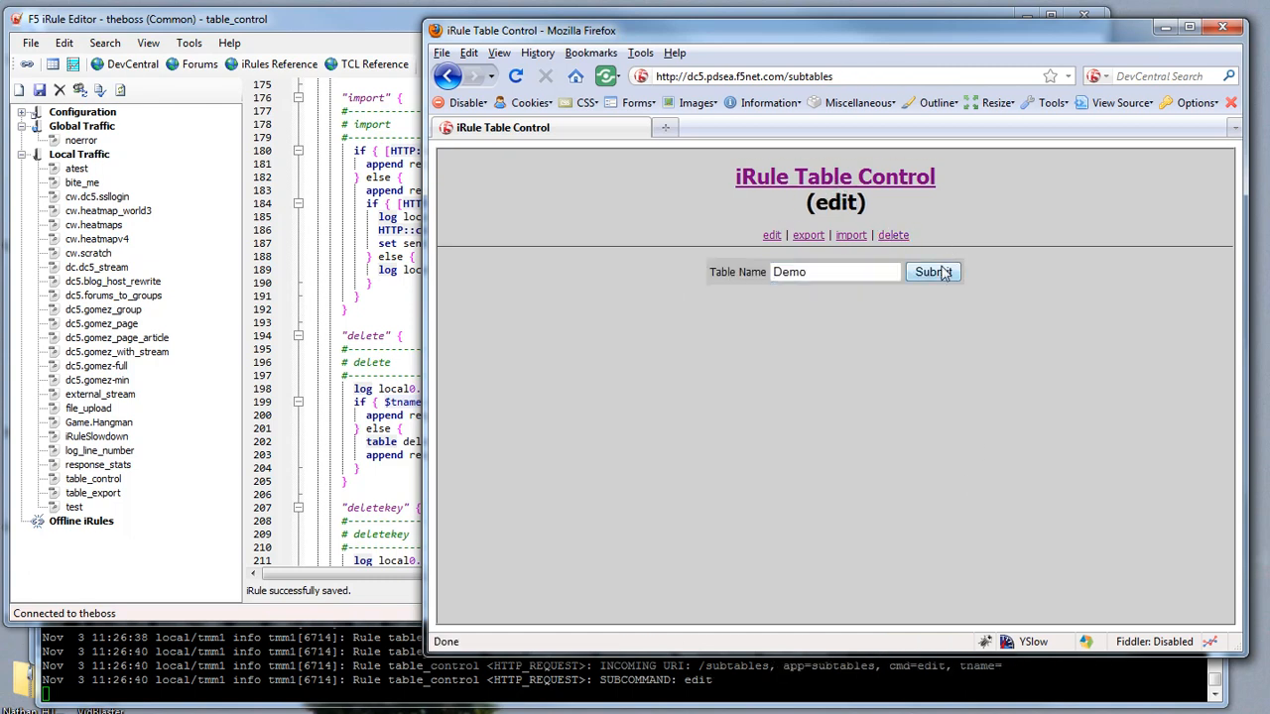
pyautogui.click(931, 272)
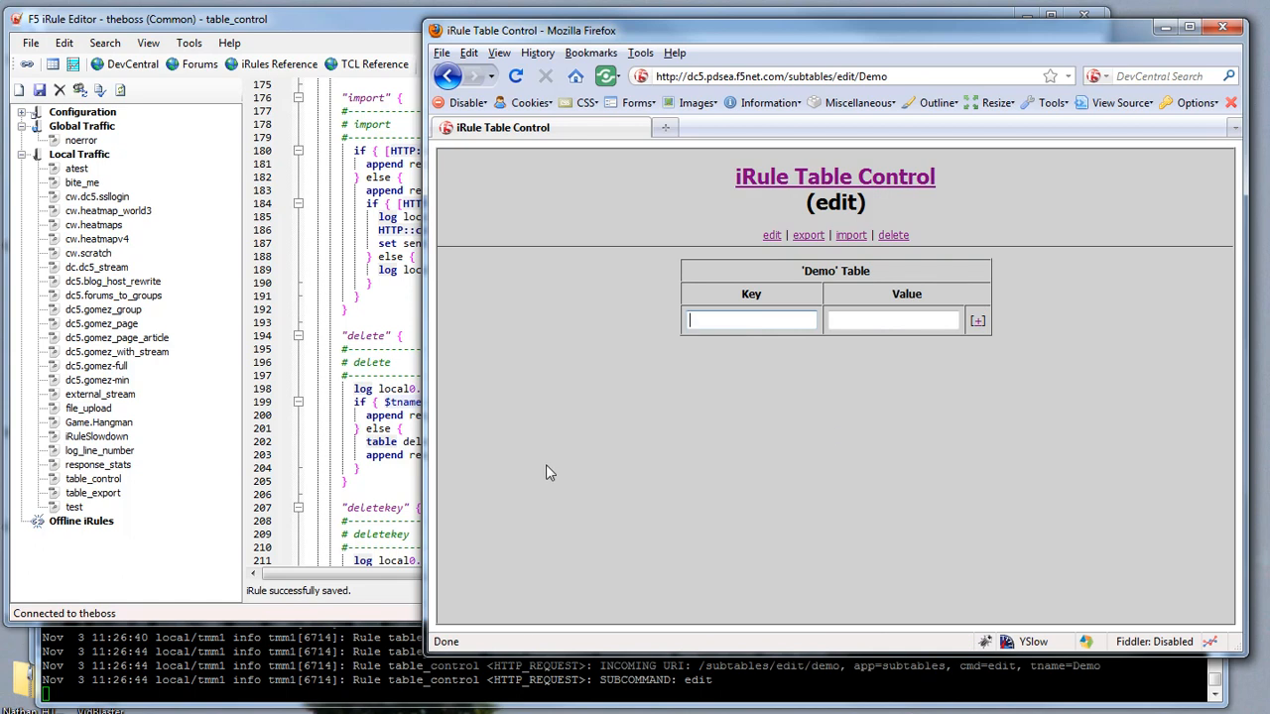
pyautogui.moveTo(616, 578)
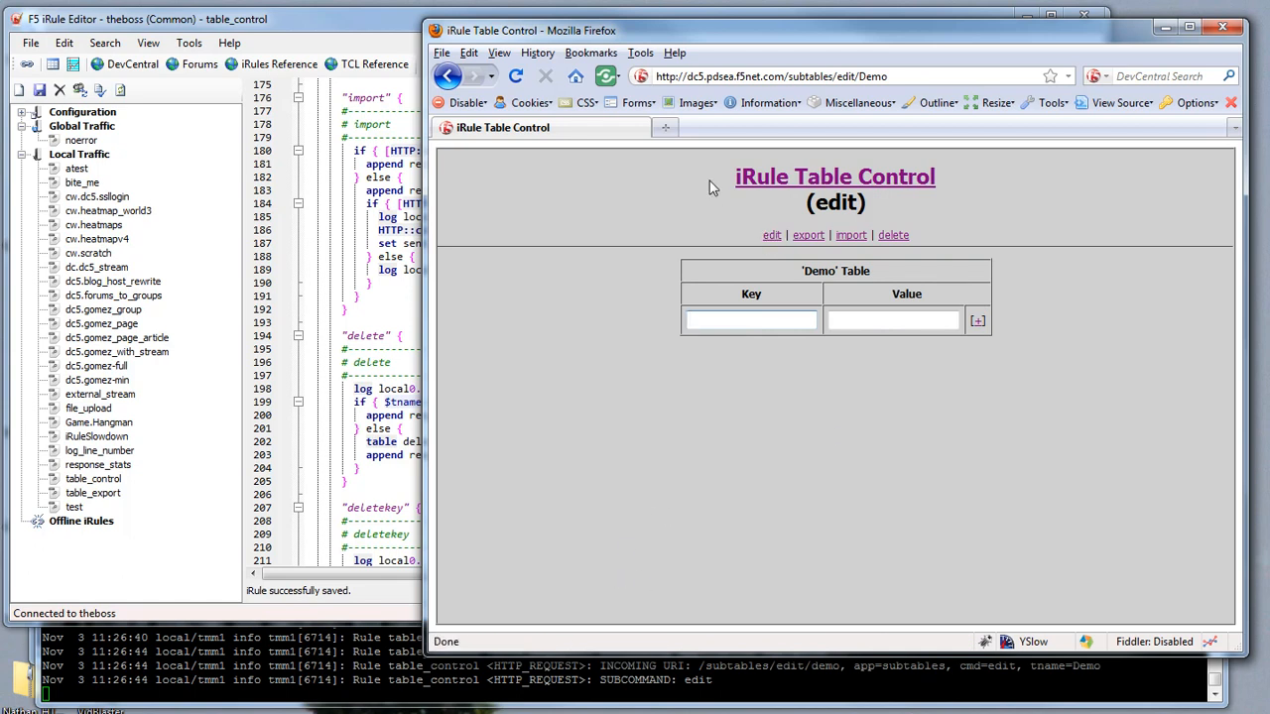
pyautogui.moveTo(1087, 508)
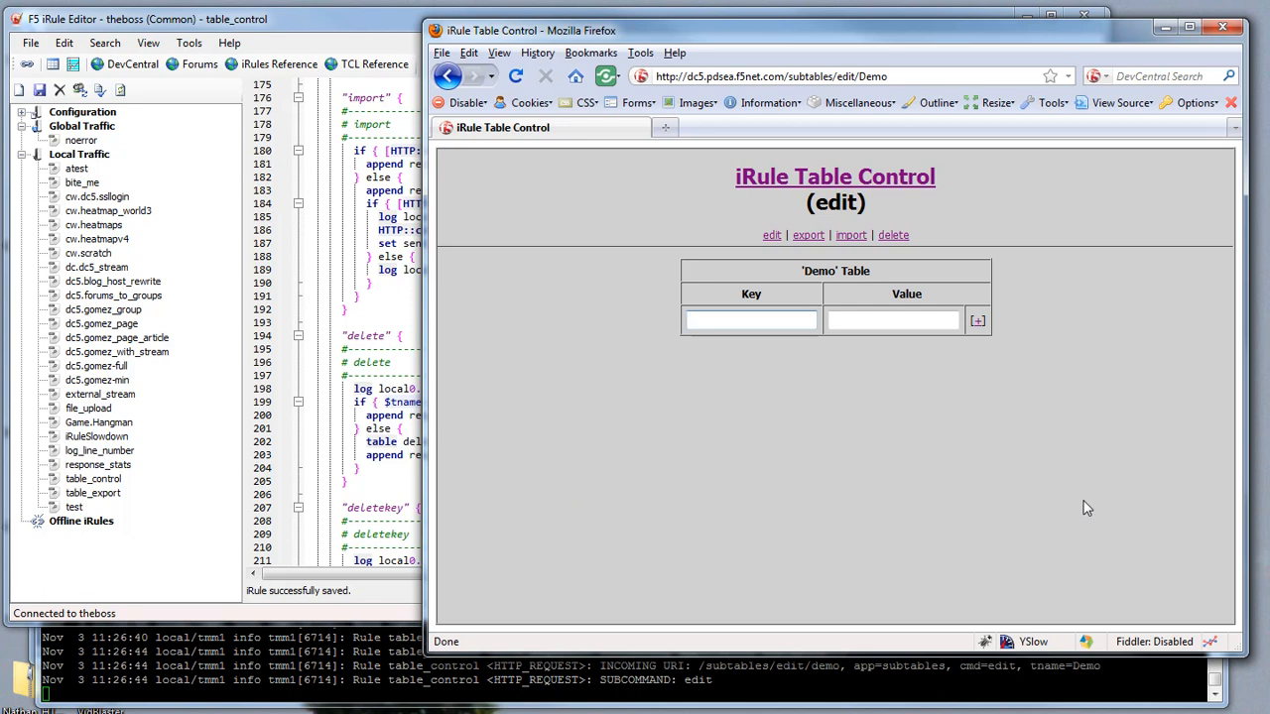